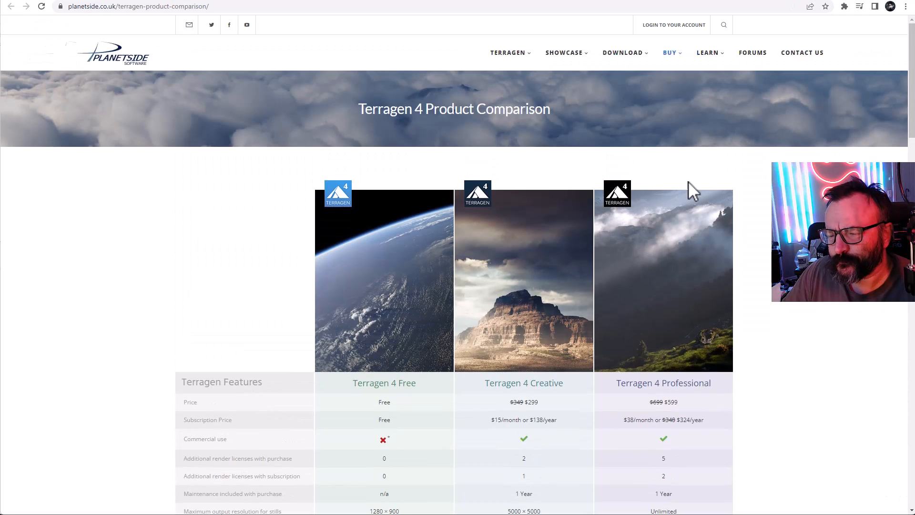
# Open Help > About to see build 4.6.31, 64 bit, Professional Edition.
pyautogui.scroll(-3)
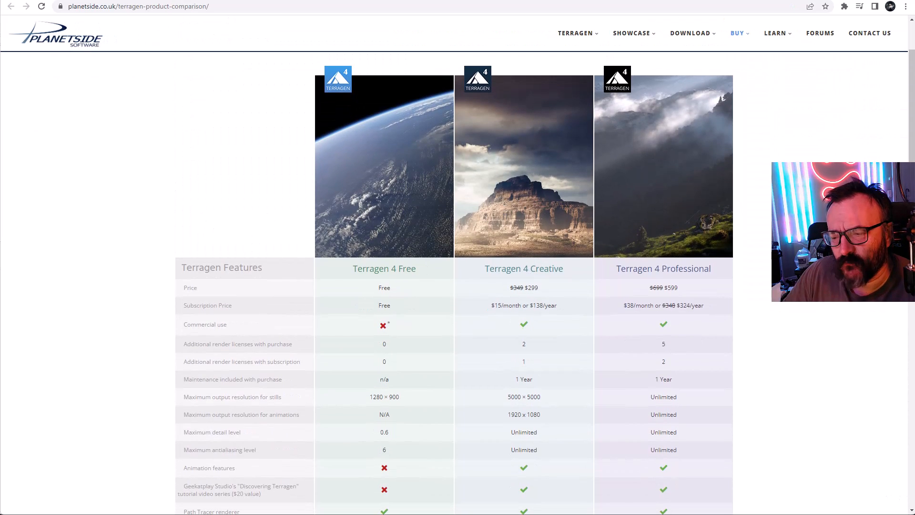
pyautogui.moveTo(770, 271)
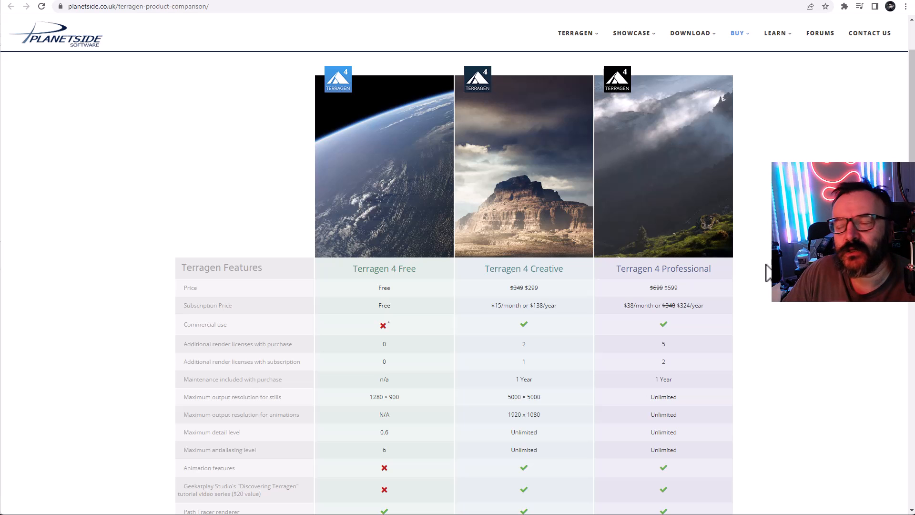
pyautogui.moveTo(759, 278)
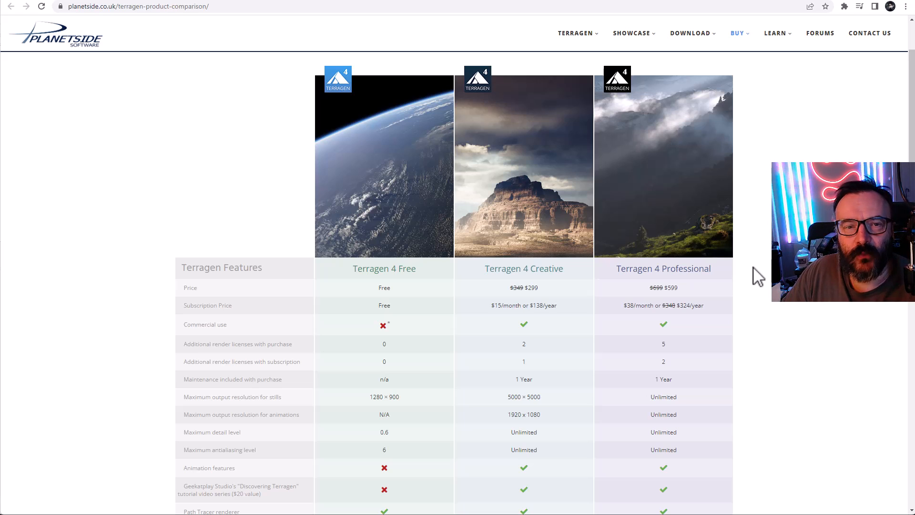
pyautogui.moveTo(736, 290)
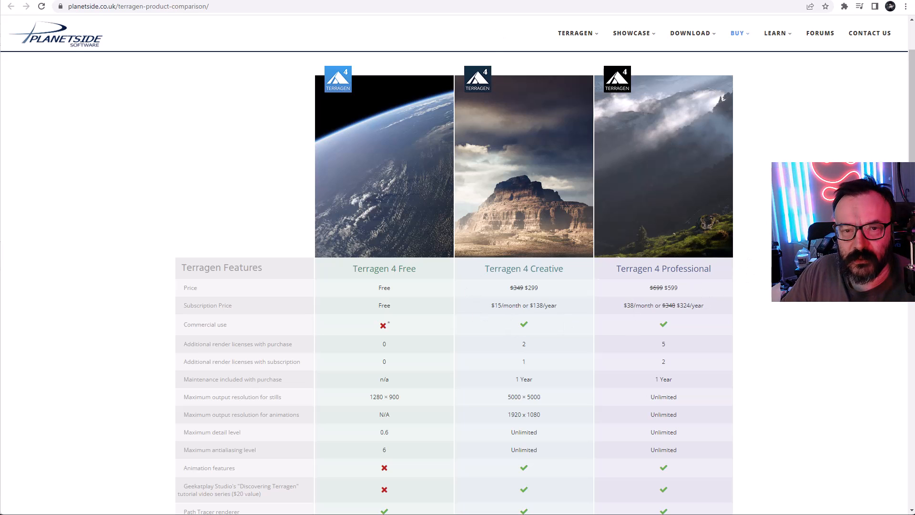
pyautogui.scroll(-3)
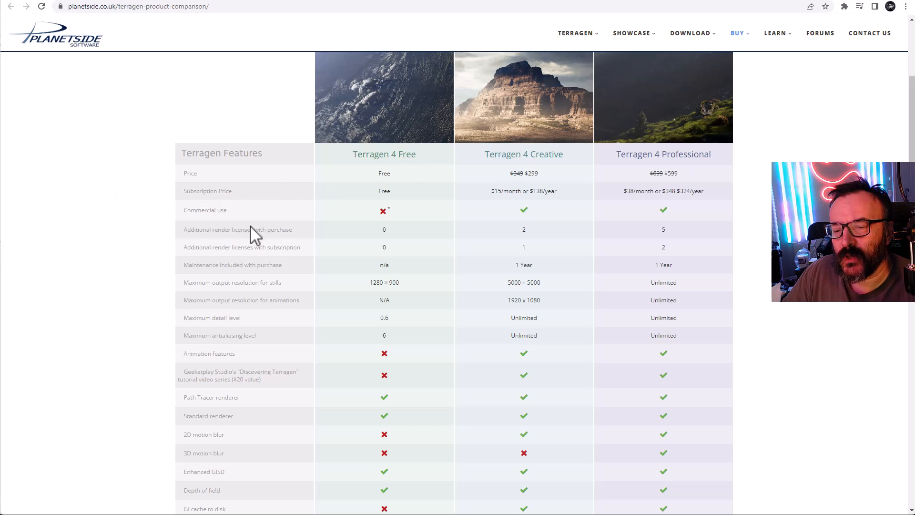
pyautogui.moveTo(450, 310)
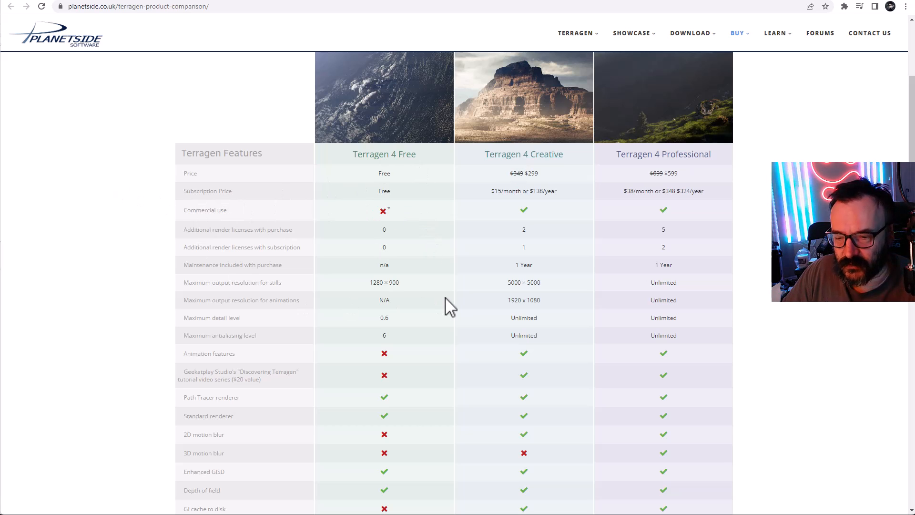
pyautogui.moveTo(139, 293)
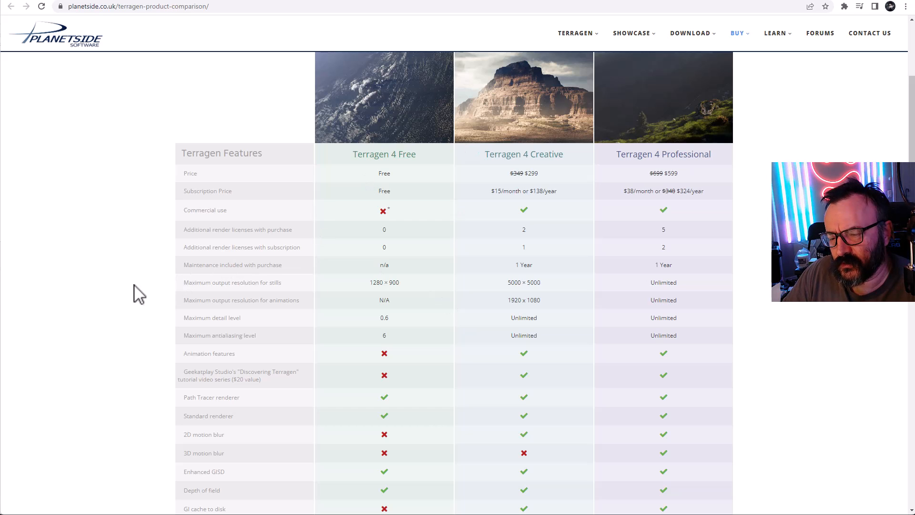
pyautogui.moveTo(400, 286)
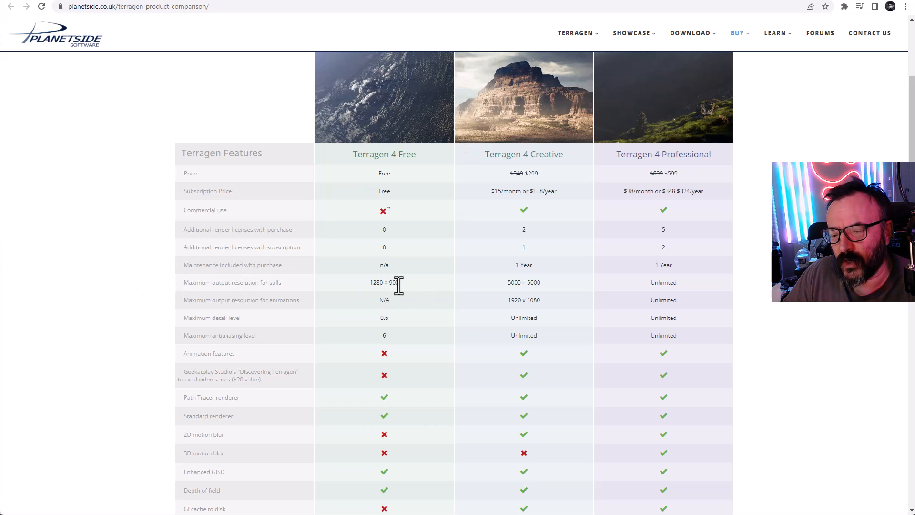
pyautogui.moveTo(528, 283)
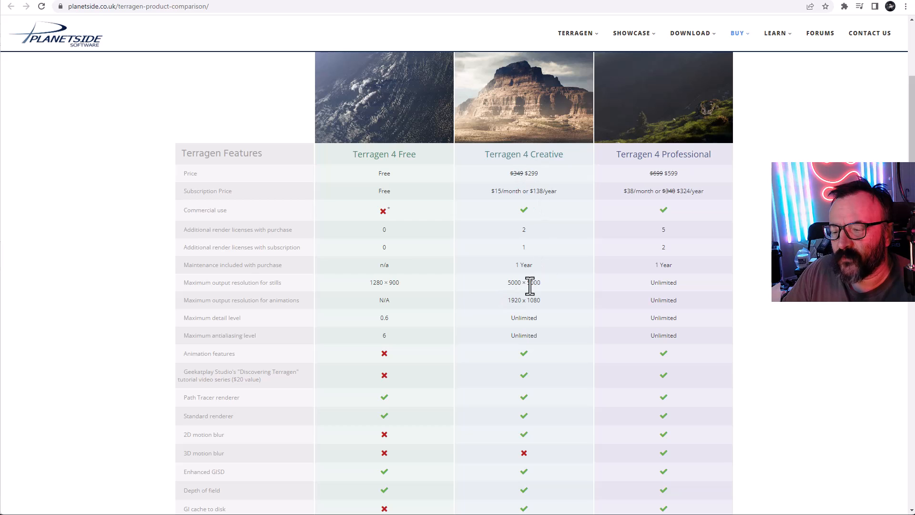
pyautogui.moveTo(712, 289)
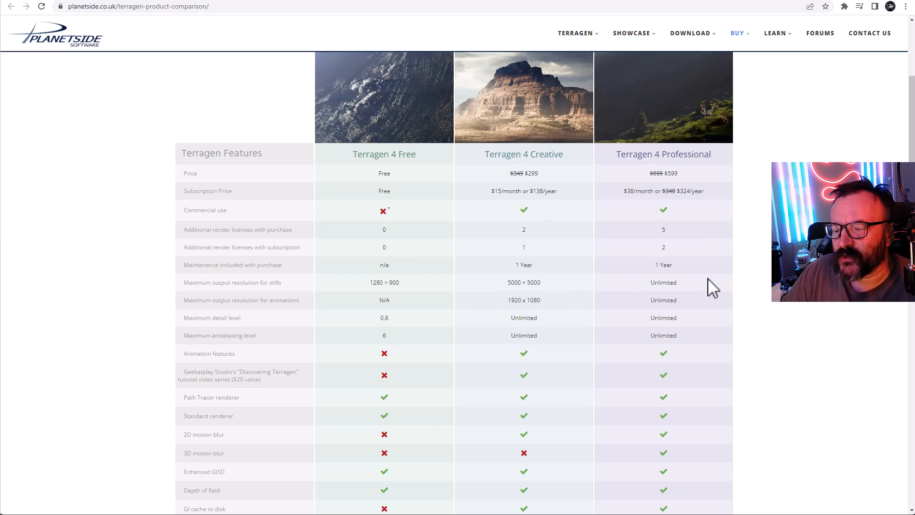
pyautogui.moveTo(188, 317)
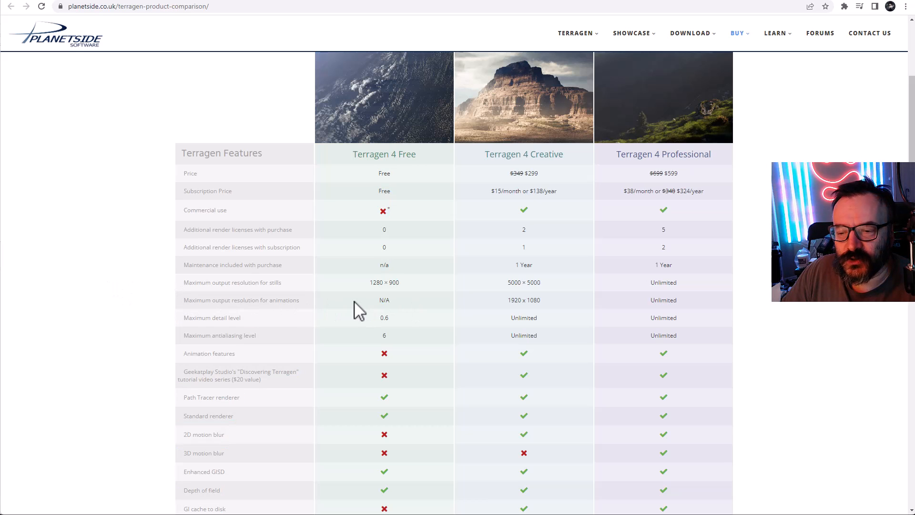
pyautogui.moveTo(564, 324)
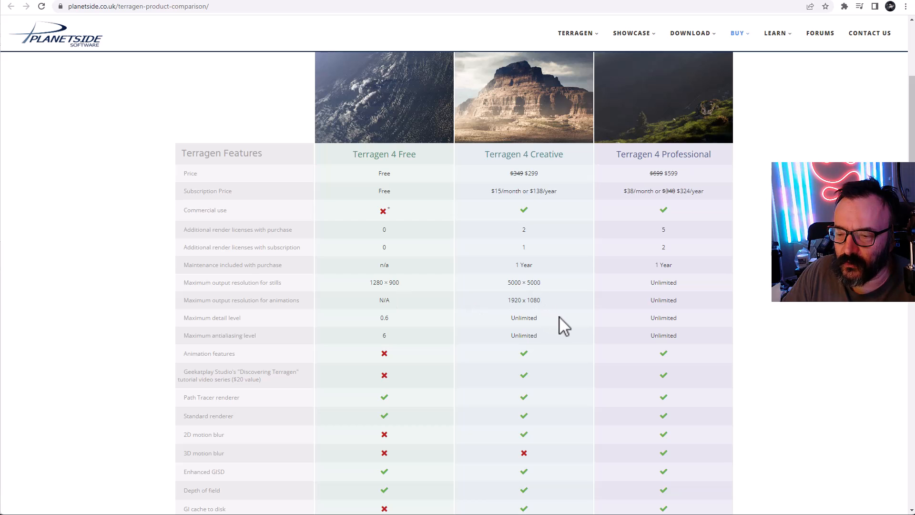
pyautogui.moveTo(503, 308)
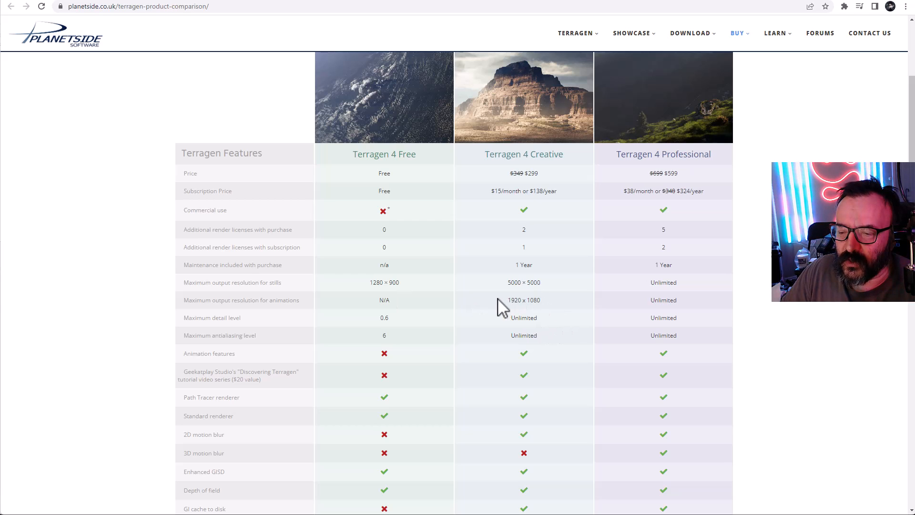
pyautogui.moveTo(547, 309)
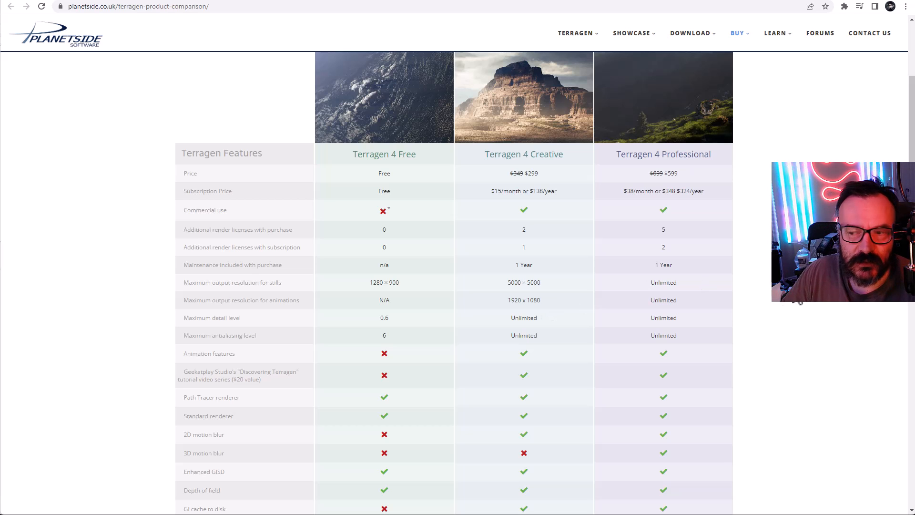
pyautogui.moveTo(778, 309)
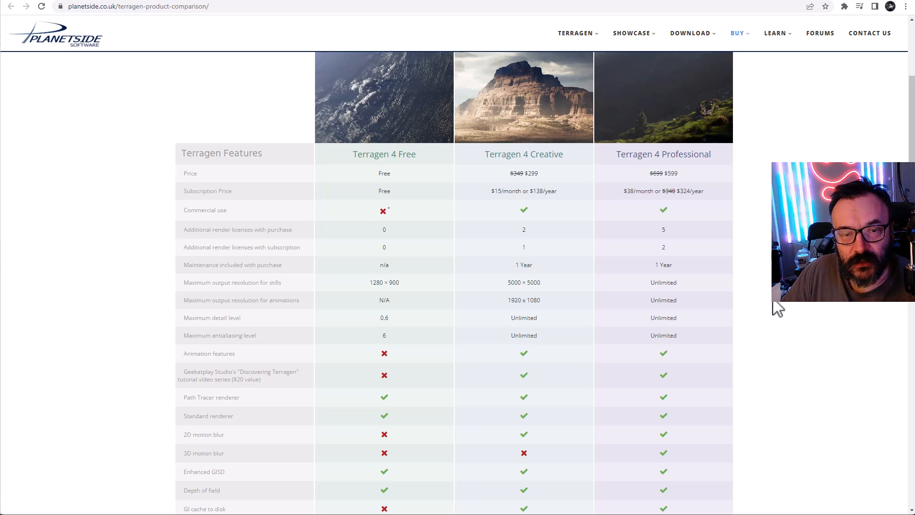
pyautogui.moveTo(749, 261)
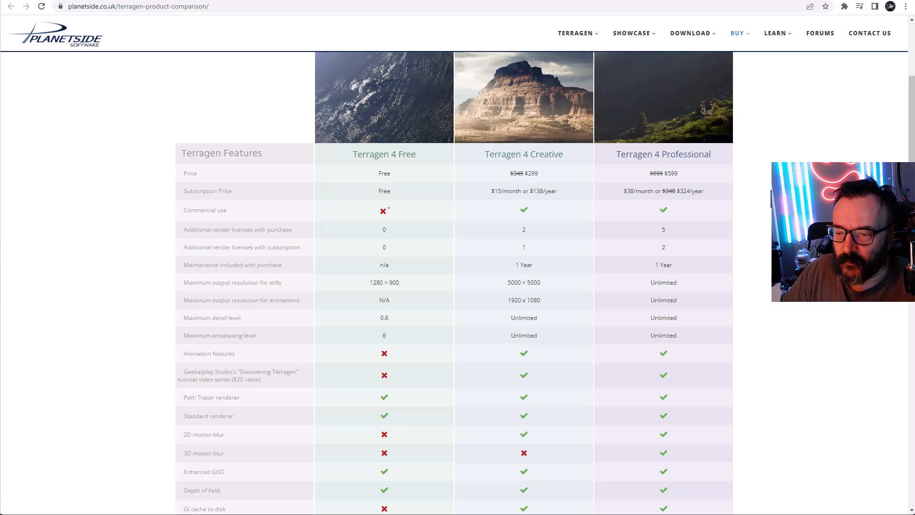
pyautogui.moveTo(568, 201)
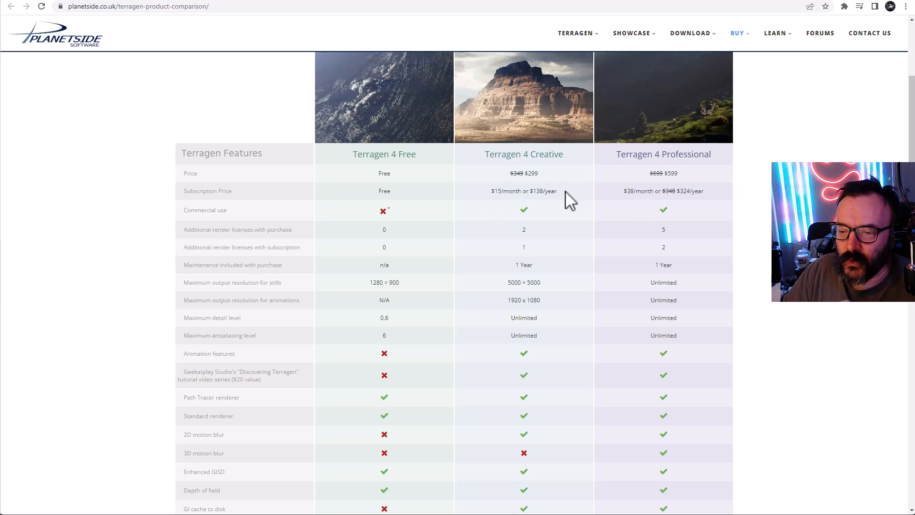
pyautogui.moveTo(495, 177)
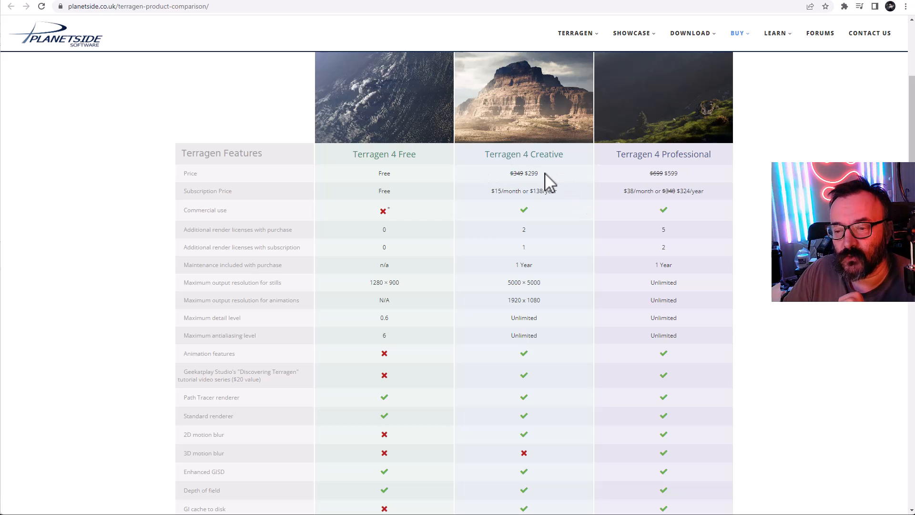
pyautogui.moveTo(545, 184)
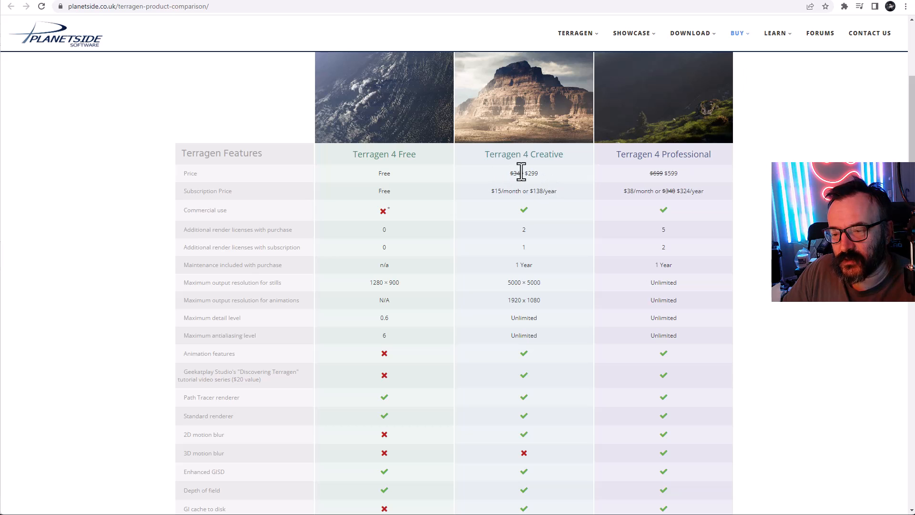
pyautogui.moveTo(760, 266)
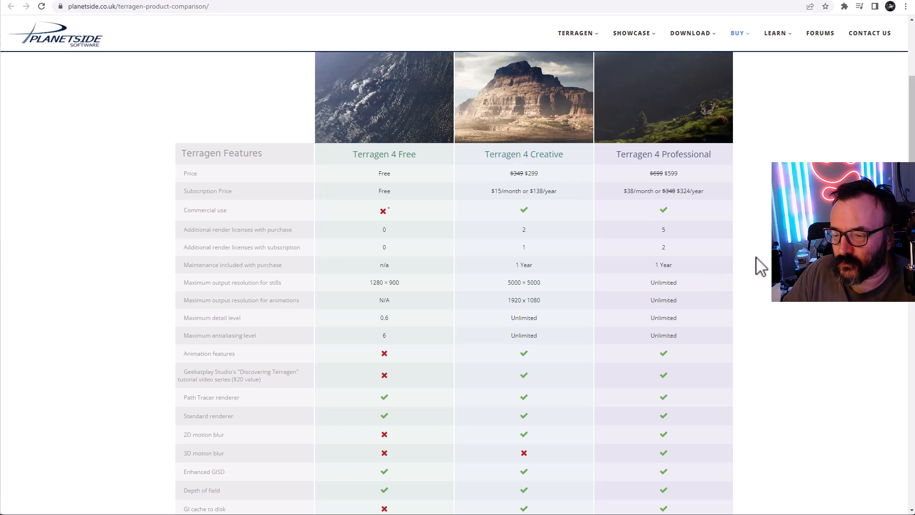
pyautogui.scroll(-3)
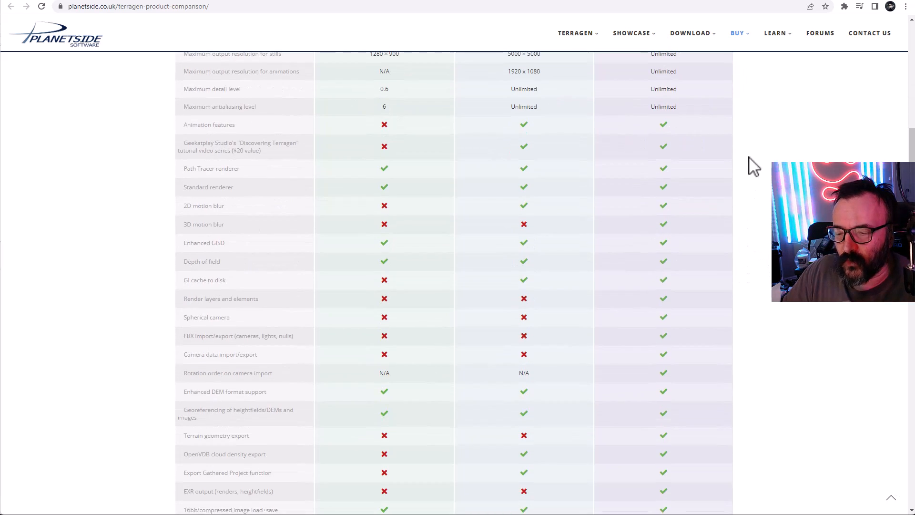
pyautogui.scroll(-3)
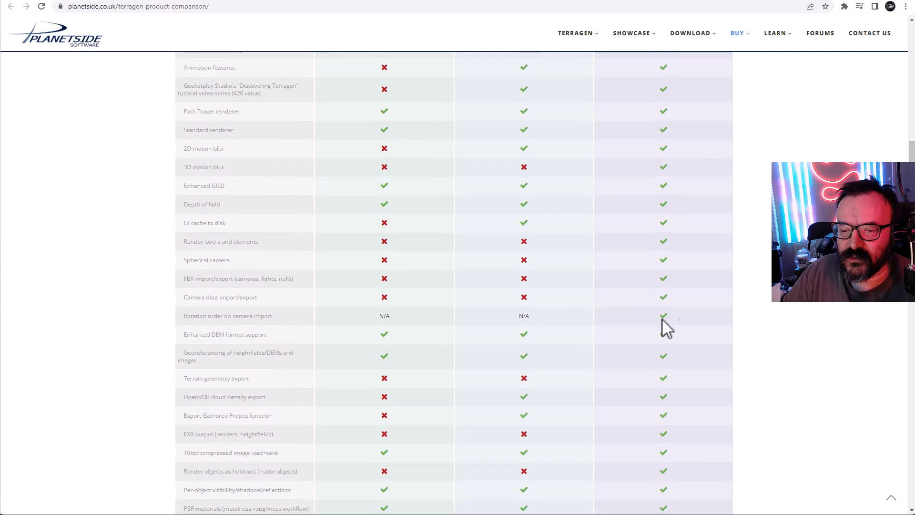
pyautogui.scroll(-3)
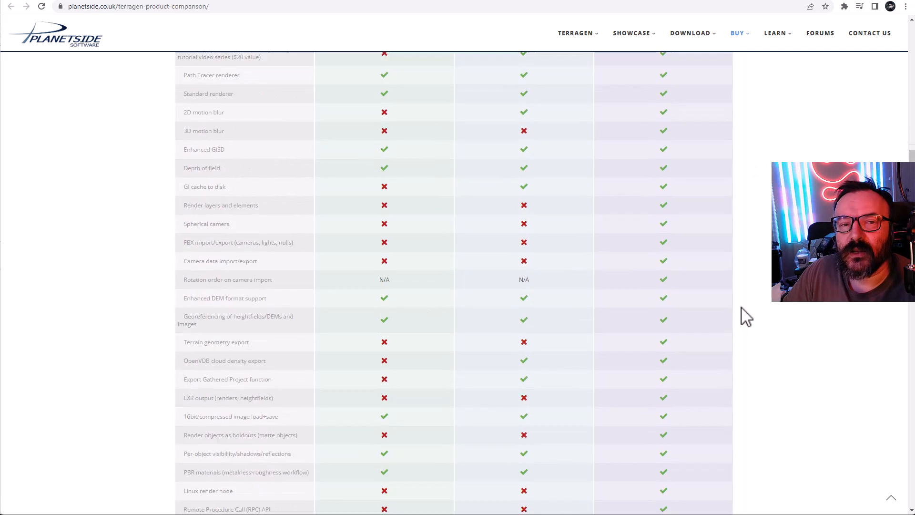
pyautogui.scroll(-3)
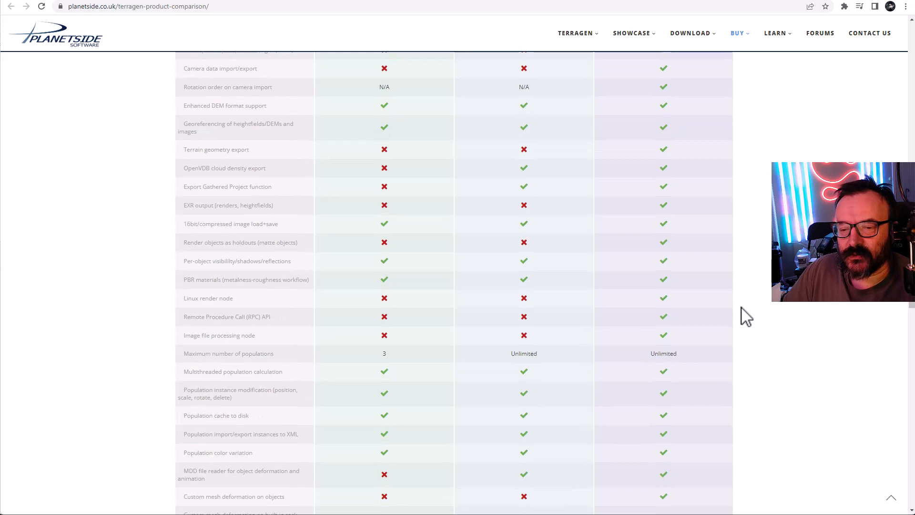
pyautogui.scroll(-3)
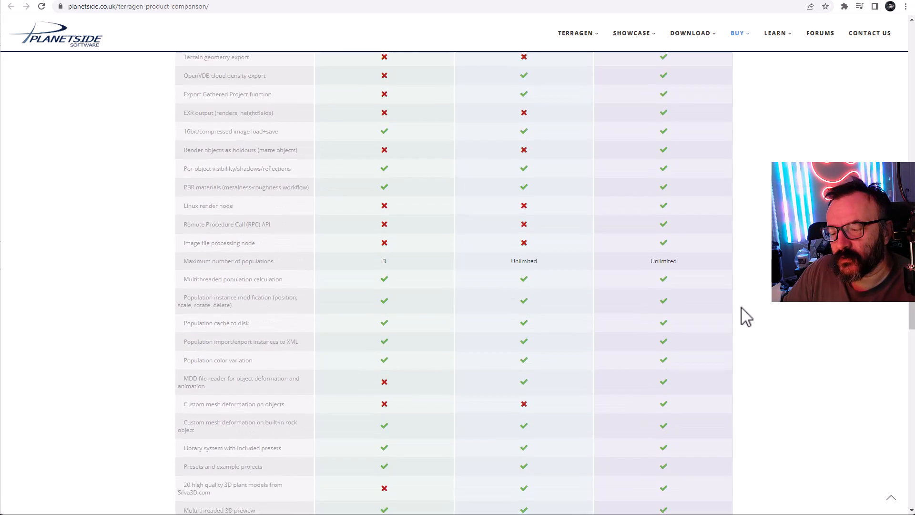
pyautogui.scroll(-3)
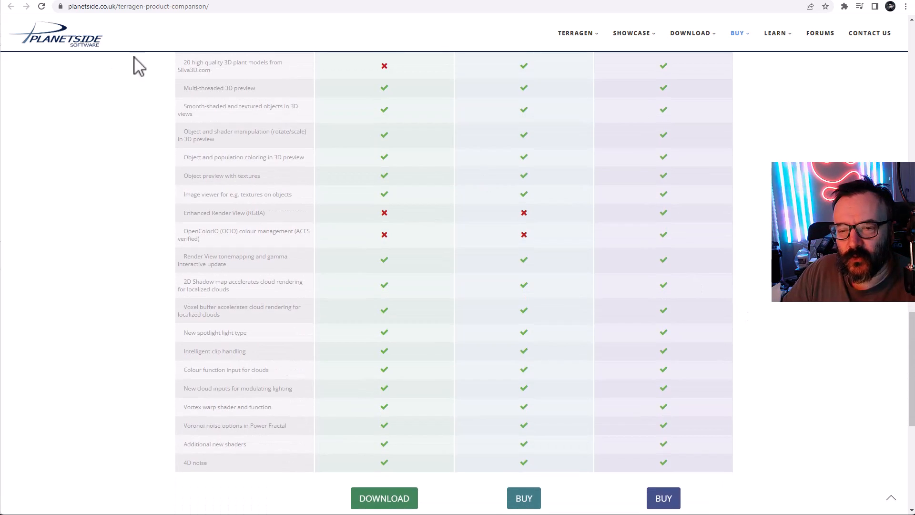
pyautogui.moveTo(741, 302)
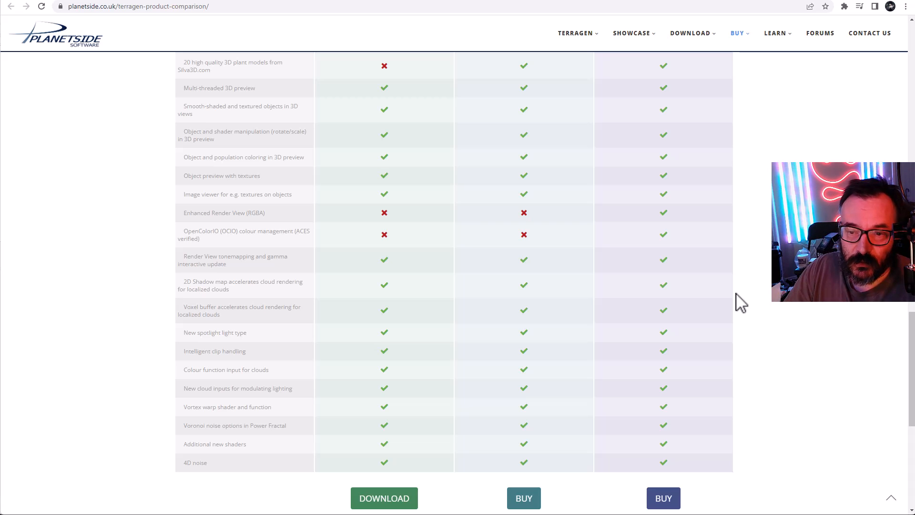
pyautogui.scroll(3)
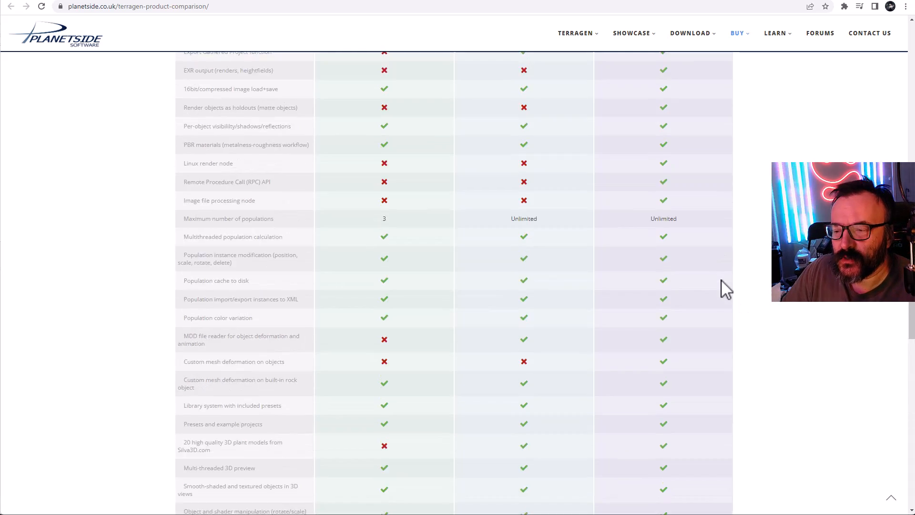
pyautogui.scroll(3)
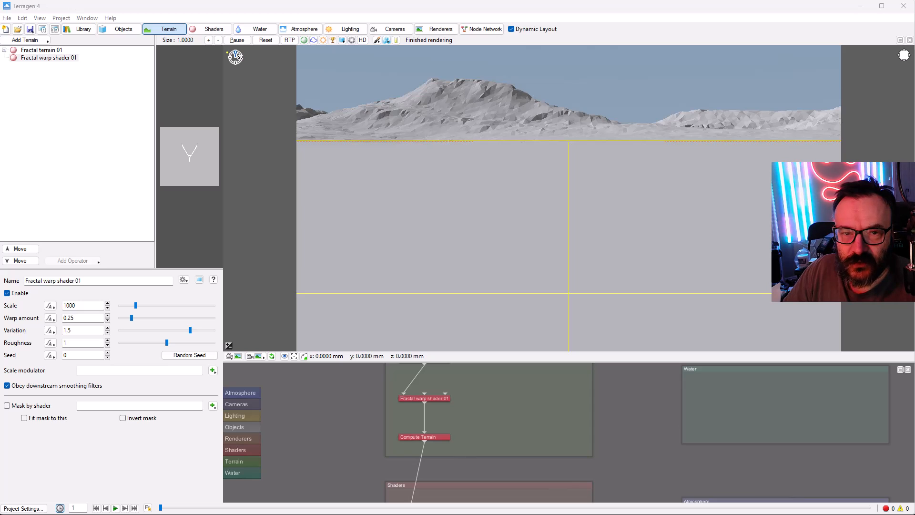
pyautogui.click(110, 18)
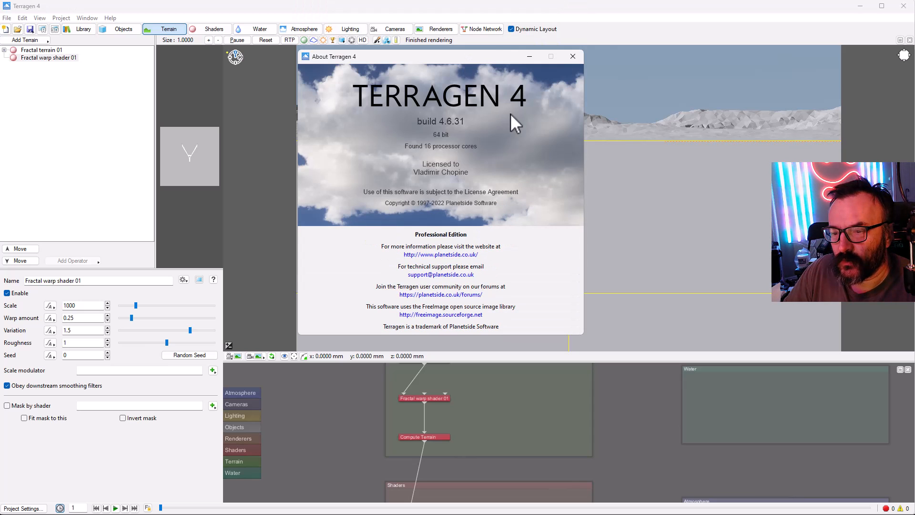
pyautogui.moveTo(470, 133)
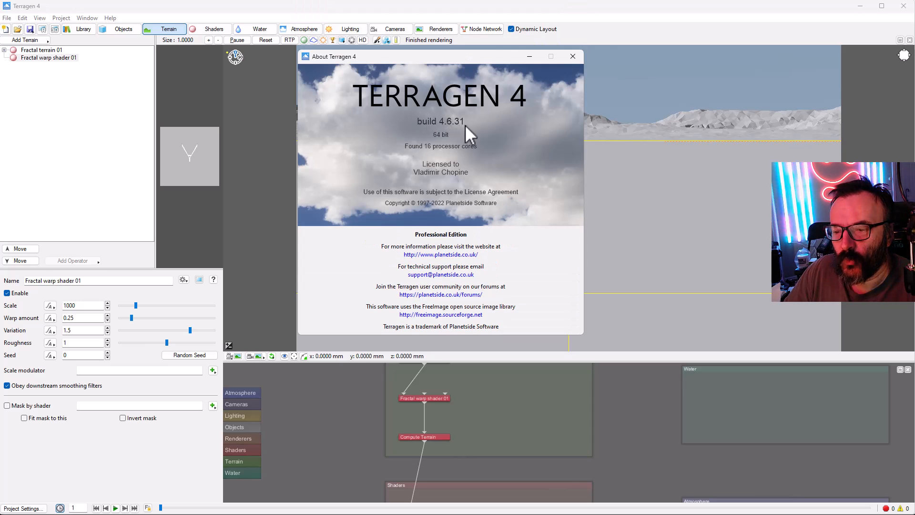
pyautogui.moveTo(498, 166)
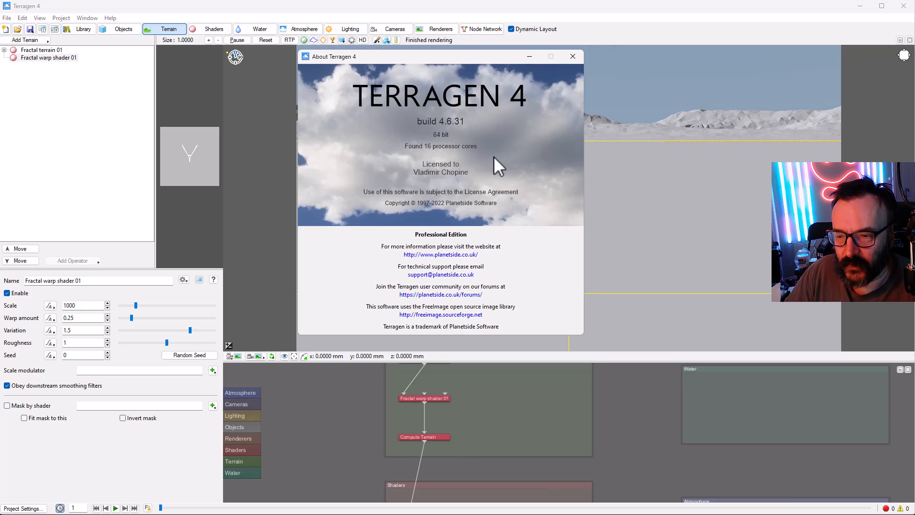
pyautogui.moveTo(400, 134)
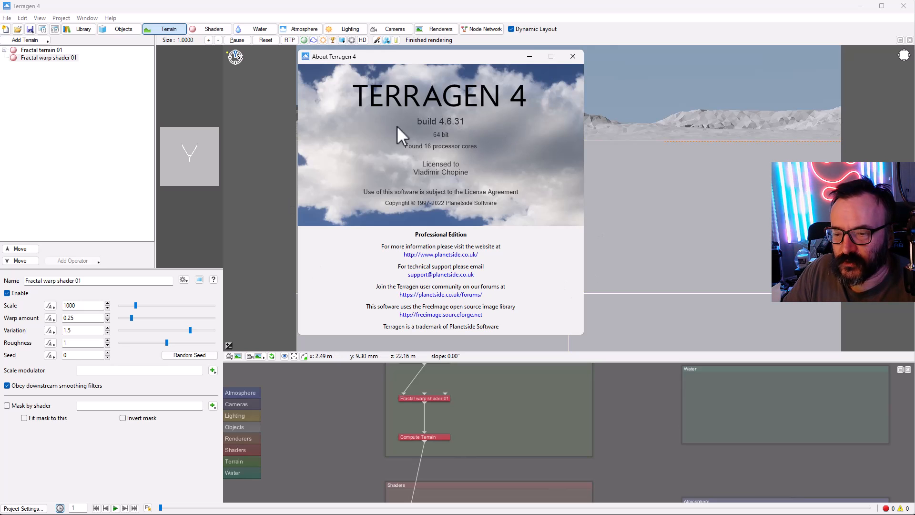
pyautogui.moveTo(573, 57)
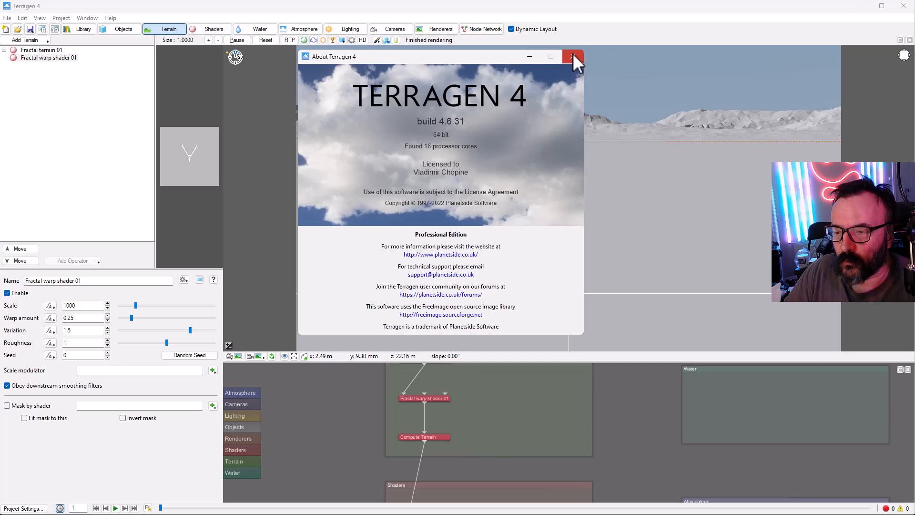
# Close the About dialog to return to the fractal terrain workspace.
pyautogui.click(572, 57)
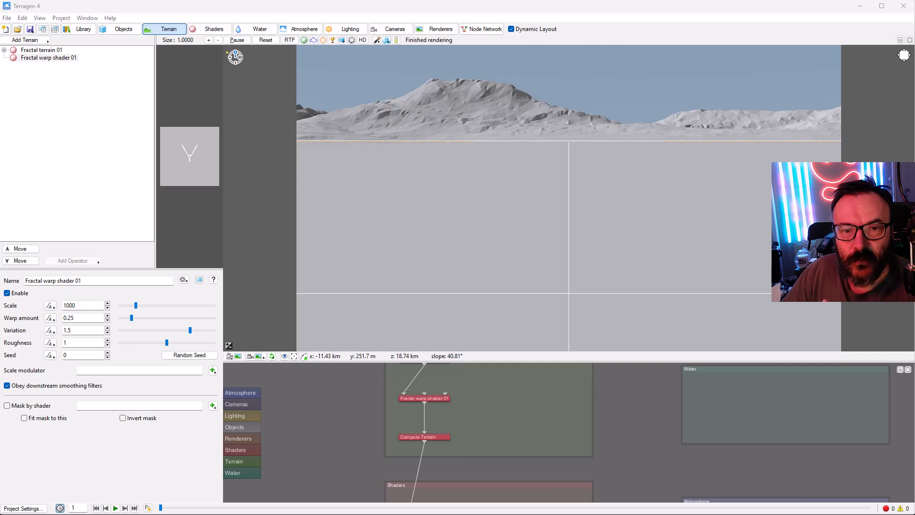
pyautogui.moveTo(517, 105)
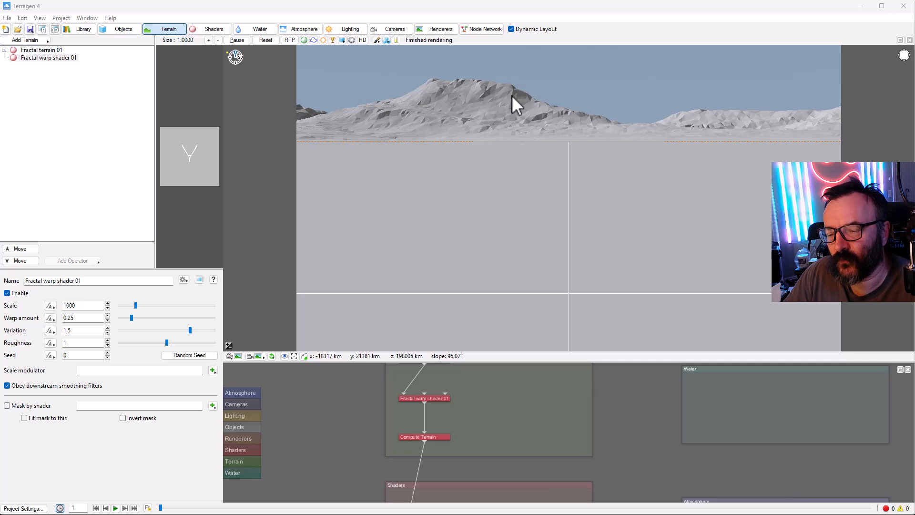
pyautogui.moveTo(504, 198)
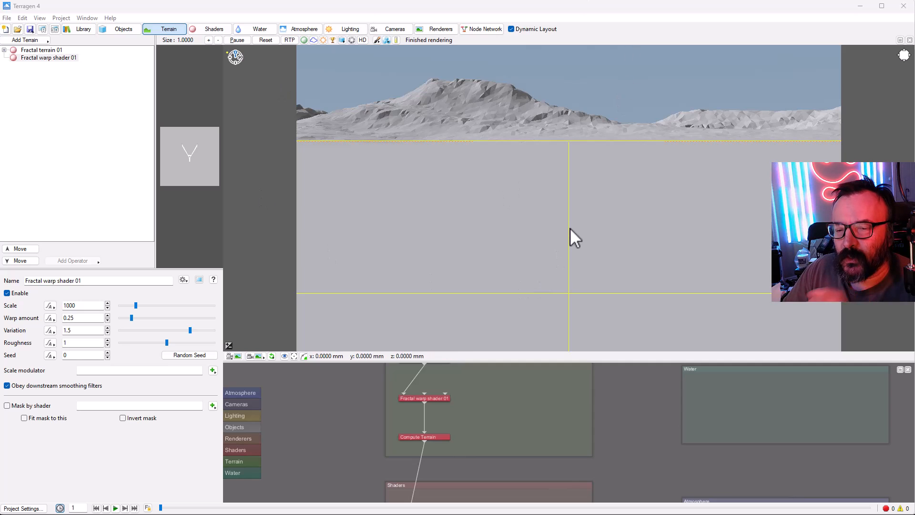
pyautogui.moveTo(572, 236)
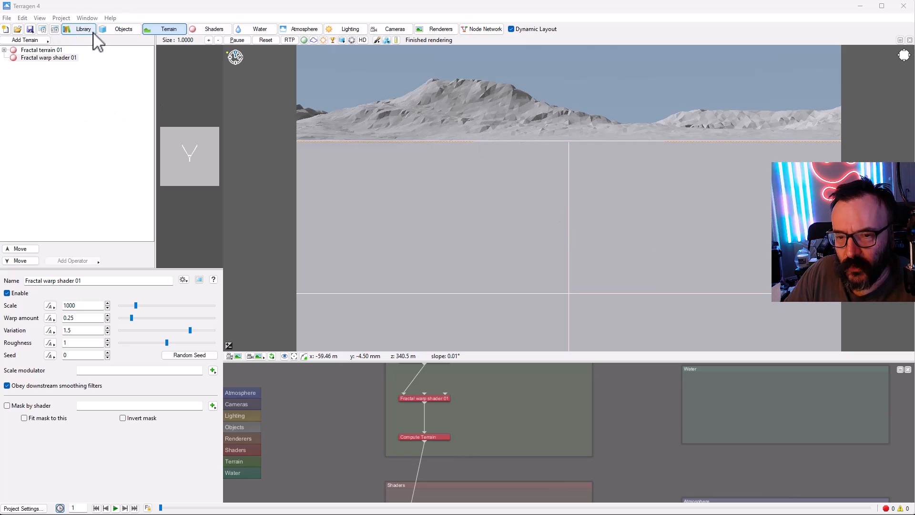
pyautogui.moveTo(351, 29)
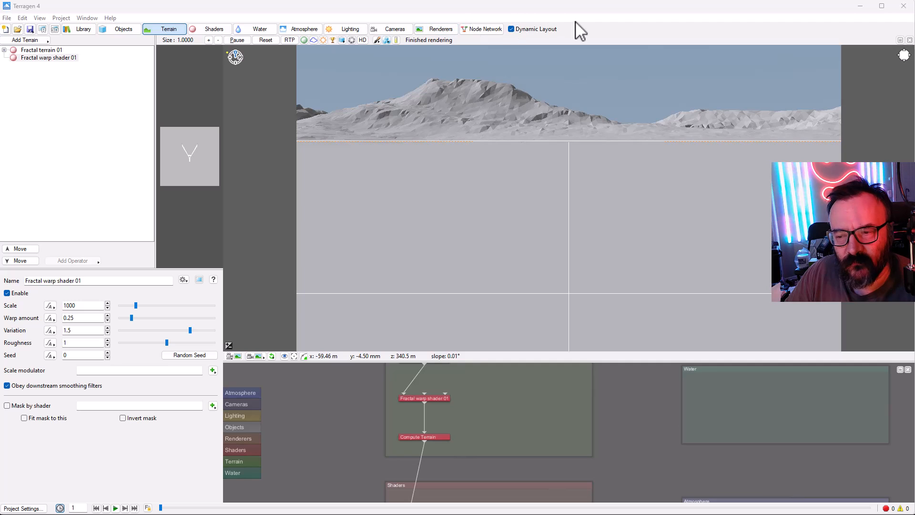
pyautogui.moveTo(537, 41)
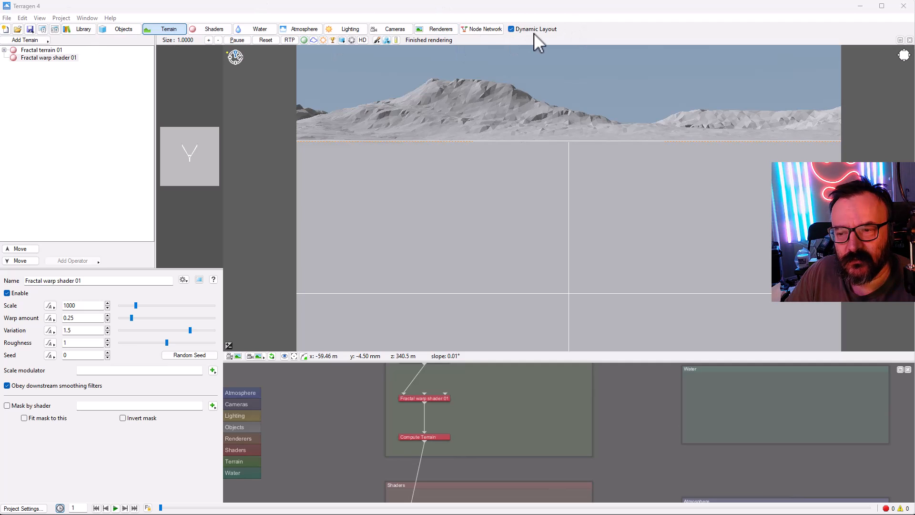
pyautogui.moveTo(301, 184)
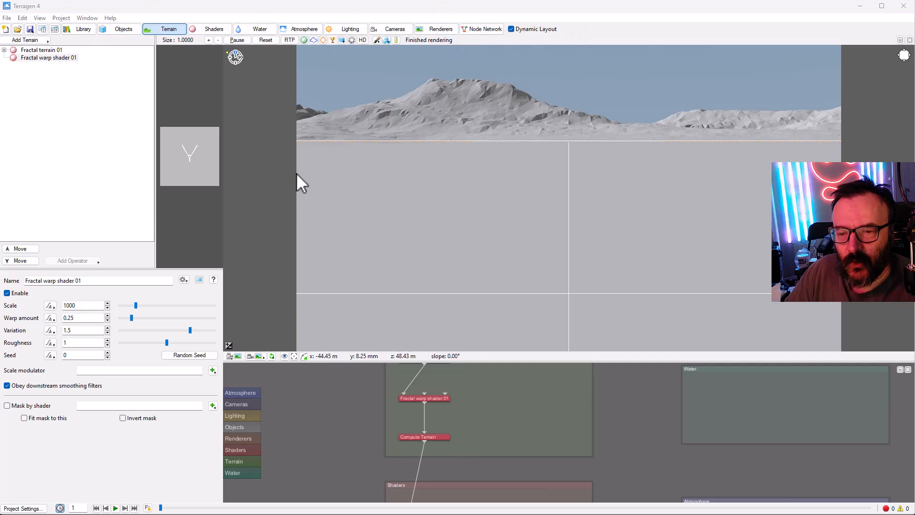
pyautogui.moveTo(390, 174)
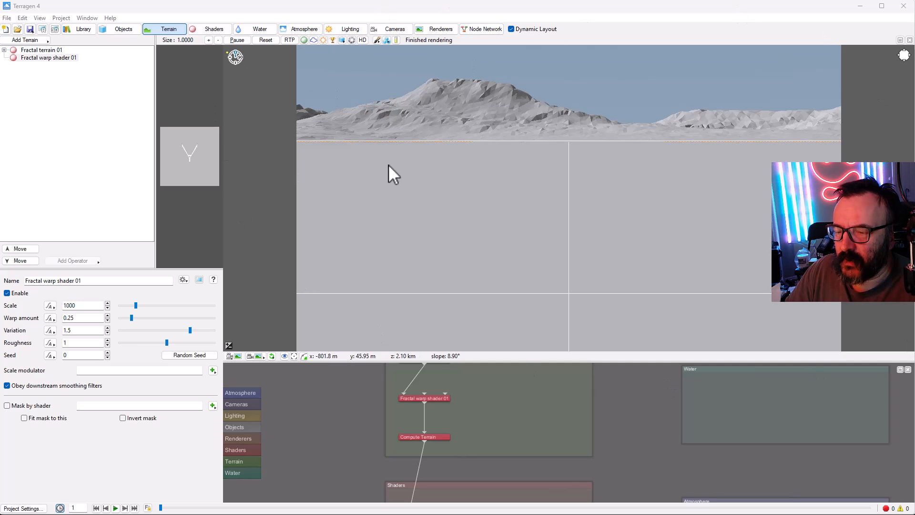
pyautogui.moveTo(398, 199)
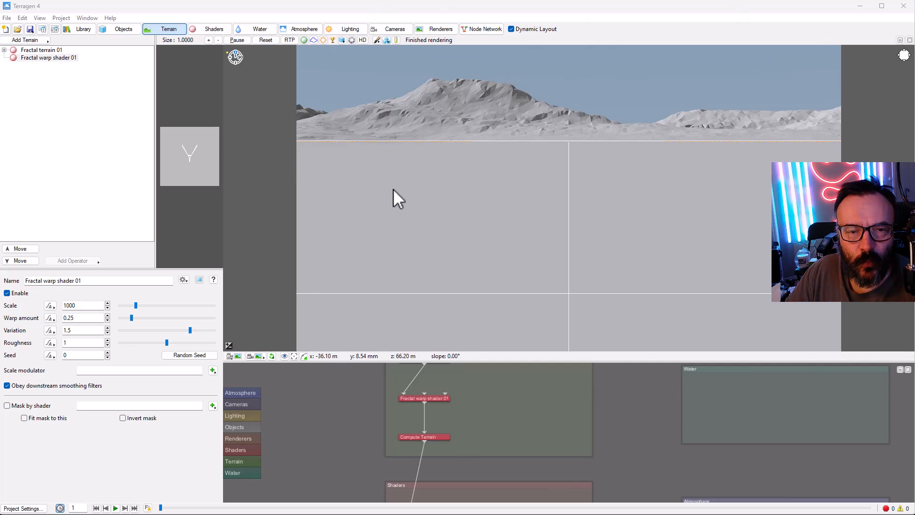
pyautogui.moveTo(575, 243)
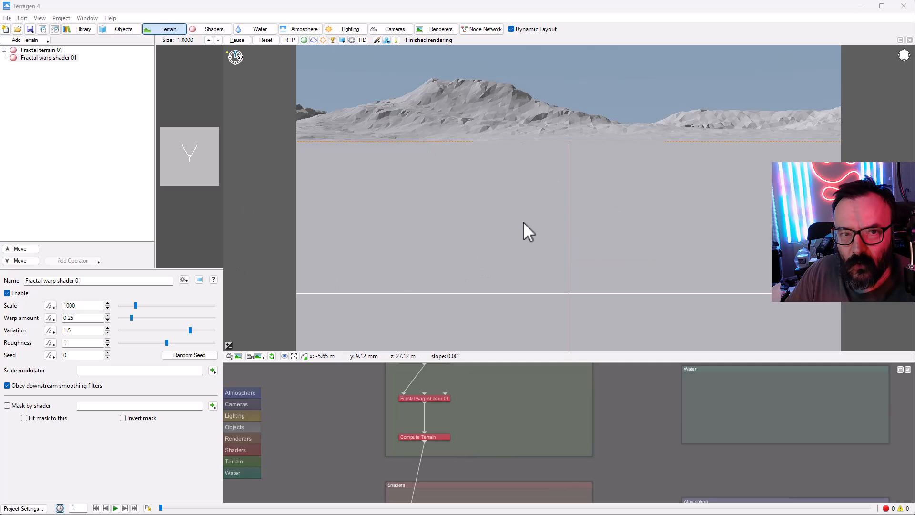
pyautogui.moveTo(496, 227)
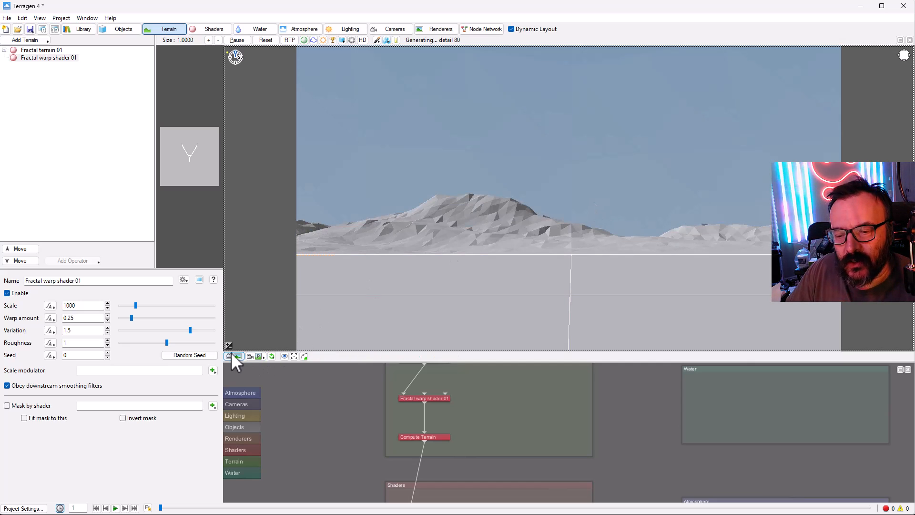
pyautogui.moveTo(236, 356)
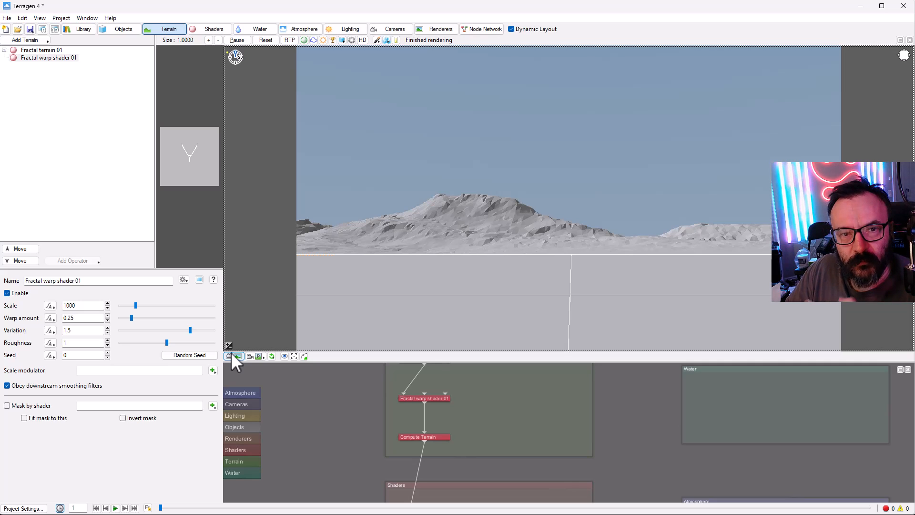
pyautogui.moveTo(471, 277)
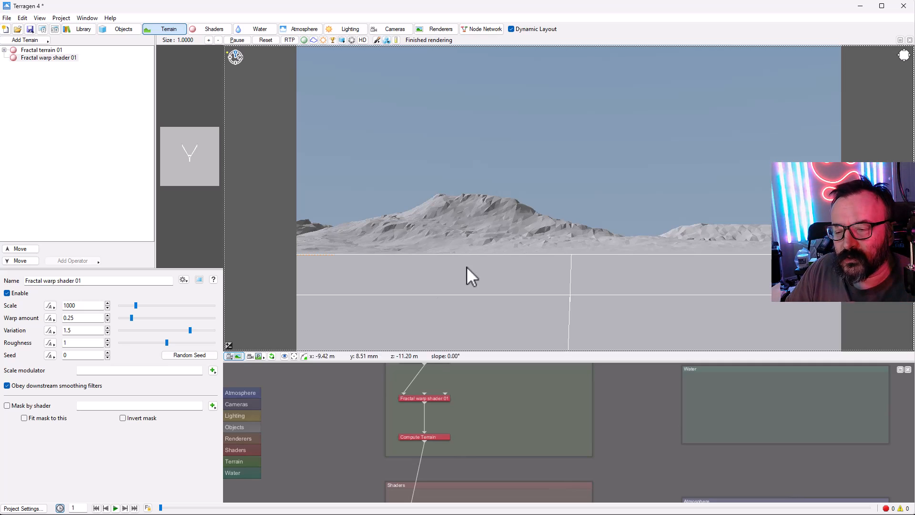
pyautogui.moveTo(497, 225)
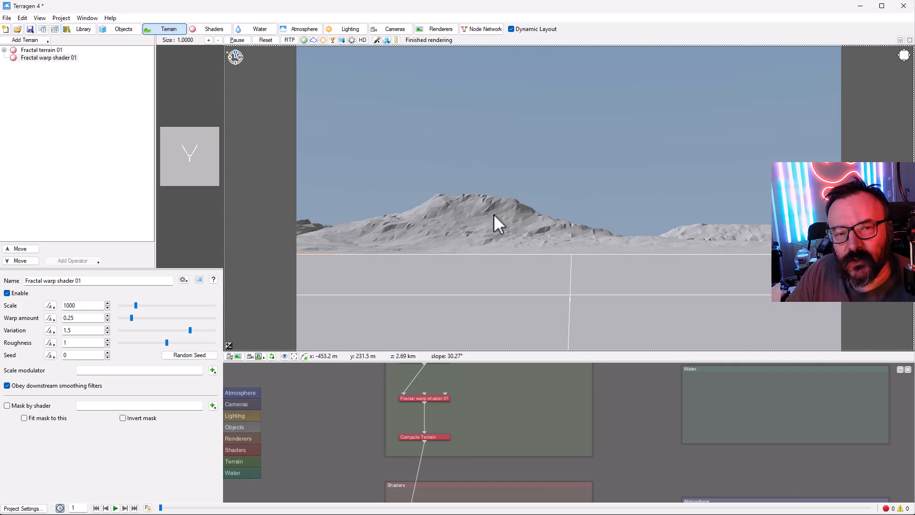
pyautogui.moveTo(642, 99)
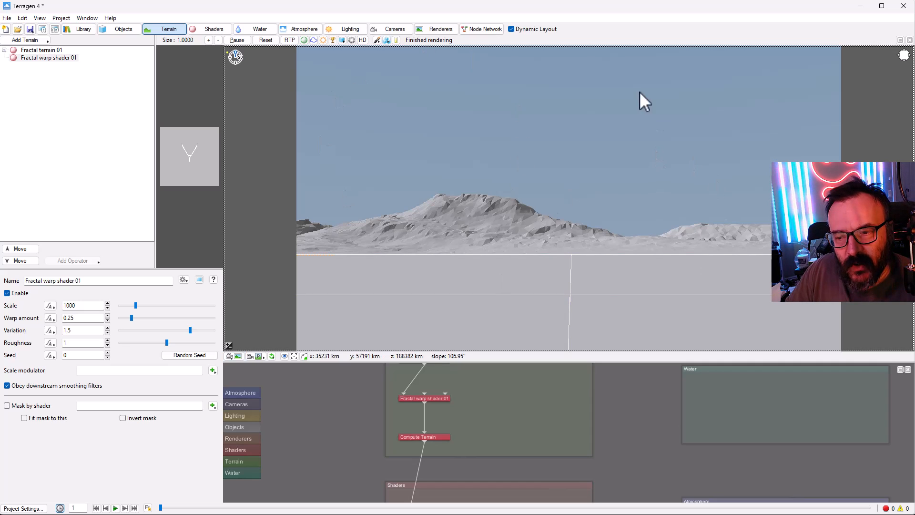
pyautogui.moveTo(633, 245)
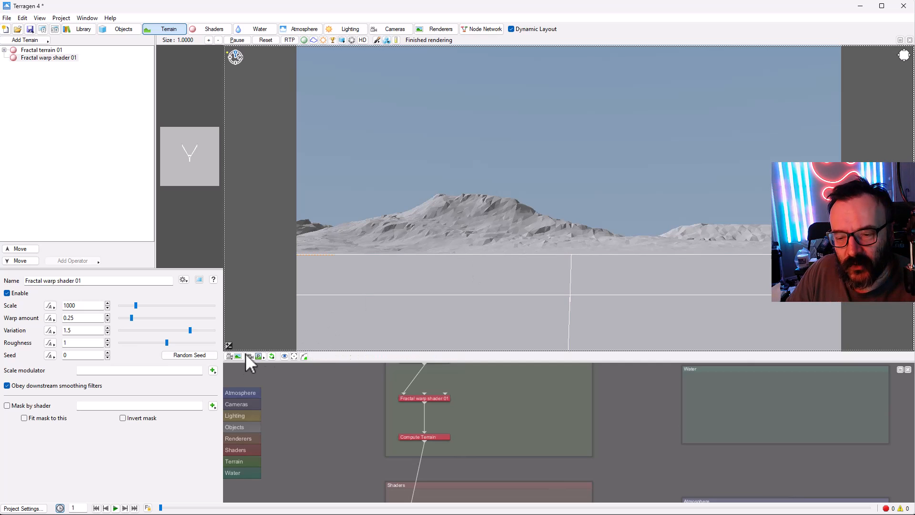
pyautogui.moveTo(437, 210)
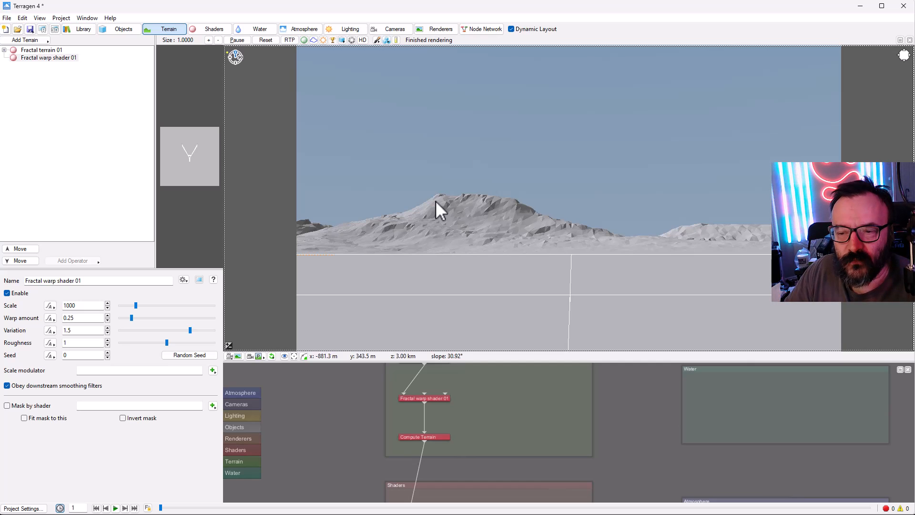
pyautogui.moveTo(557, 190)
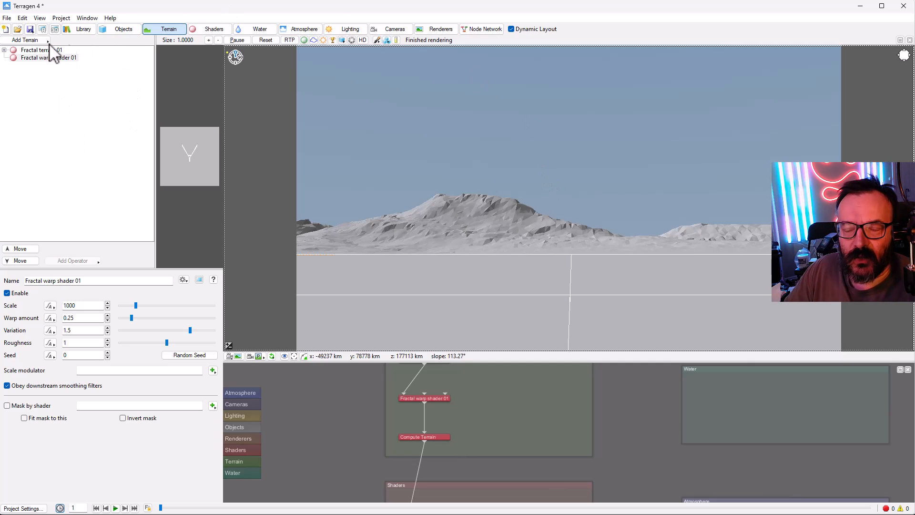
pyautogui.moveTo(122, 182)
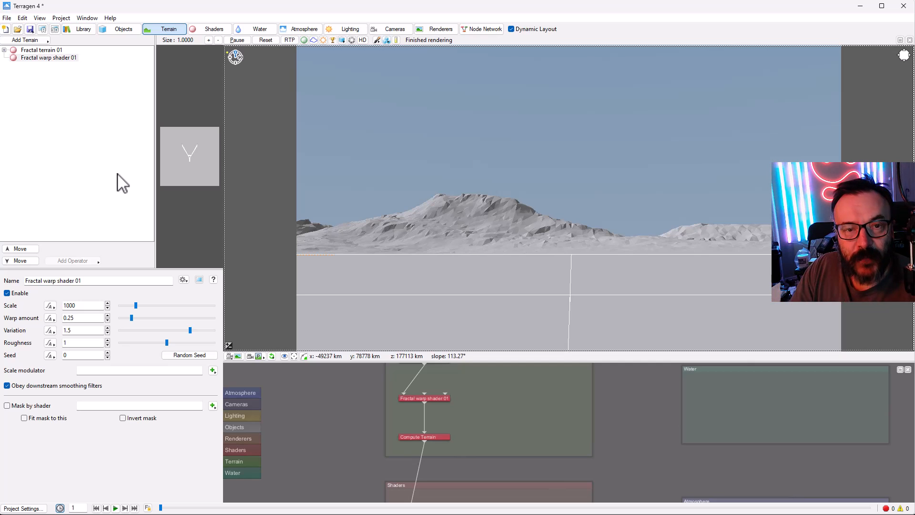
pyautogui.moveTo(92, 99)
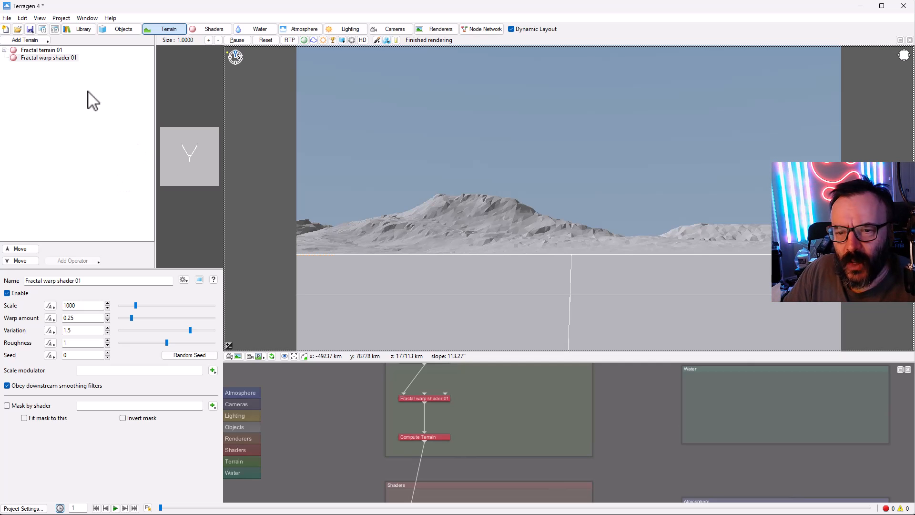
pyautogui.moveTo(91, 115)
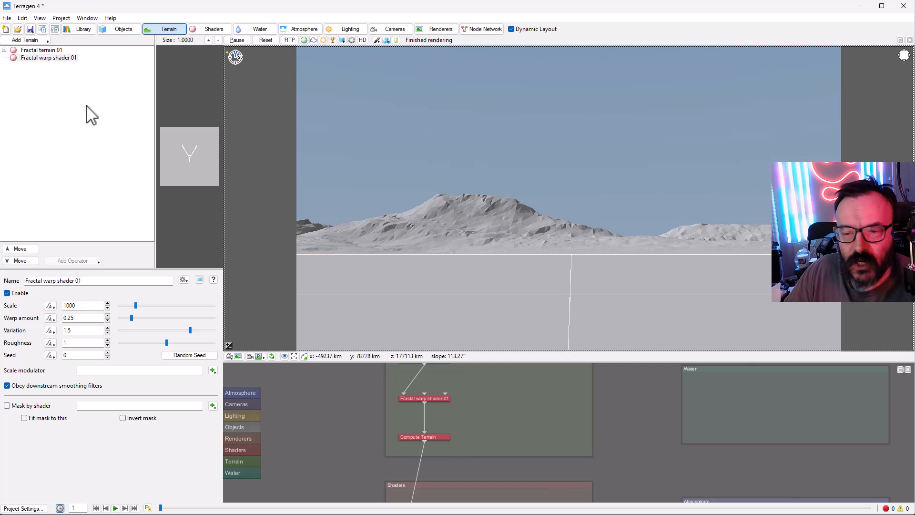
pyautogui.moveTo(101, 111)
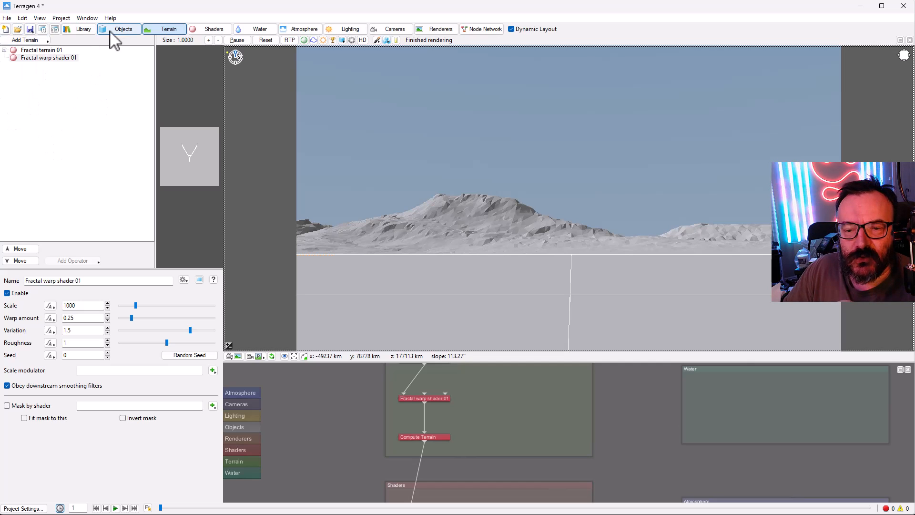
pyautogui.moveTo(587, 39)
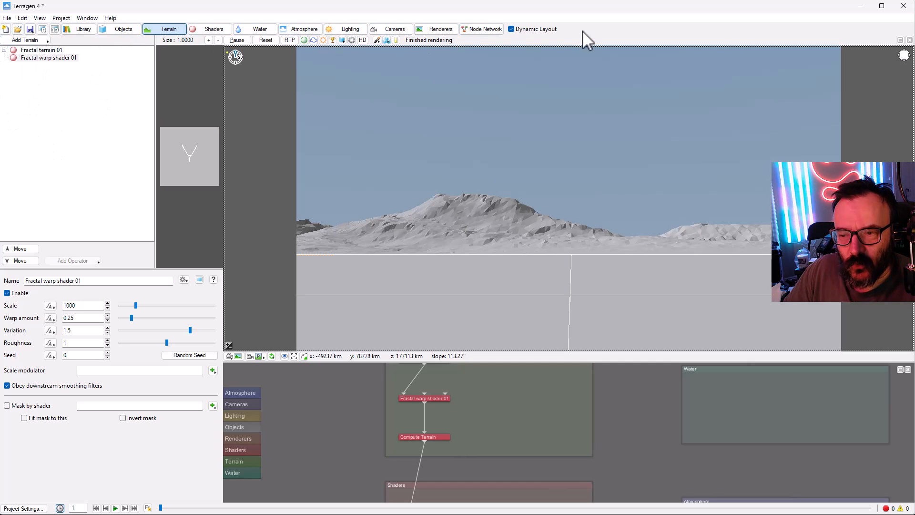
pyautogui.moveTo(575, 26)
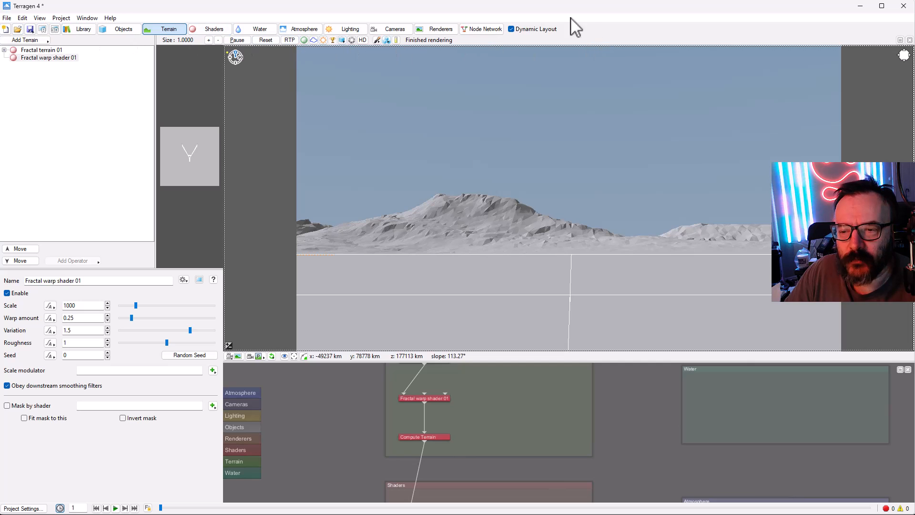
pyautogui.click(21, 17)
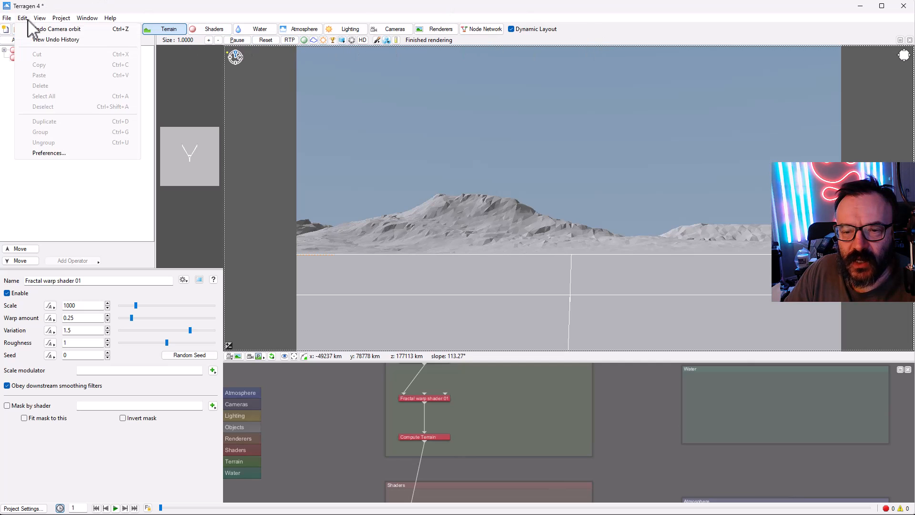
pyautogui.click(110, 17)
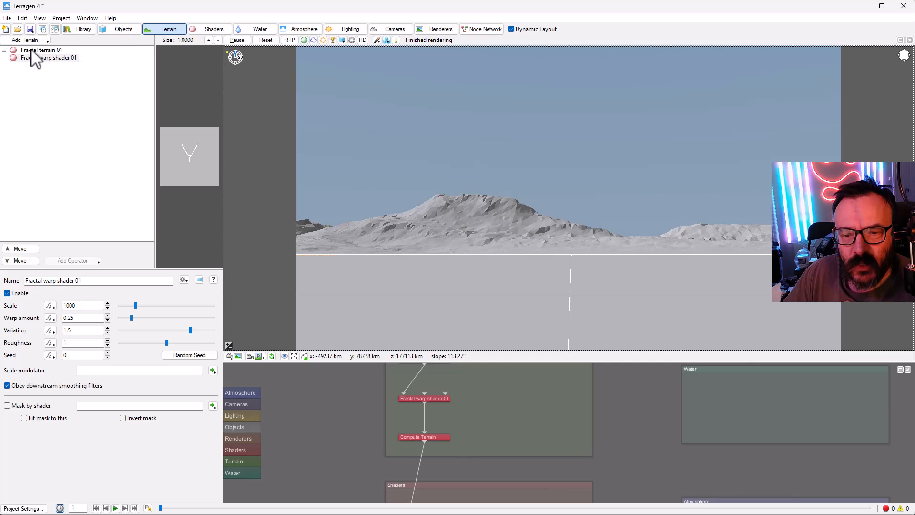
pyautogui.moveTo(36, 64)
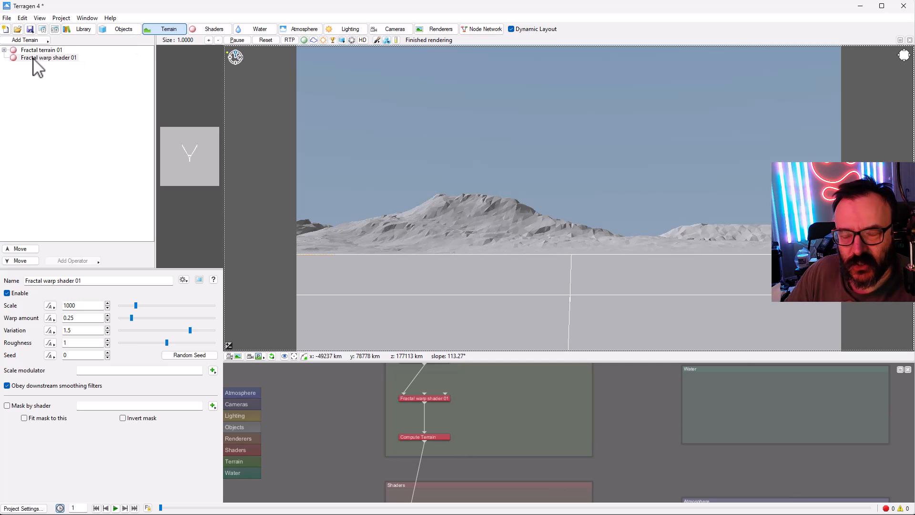
pyautogui.moveTo(210, 29)
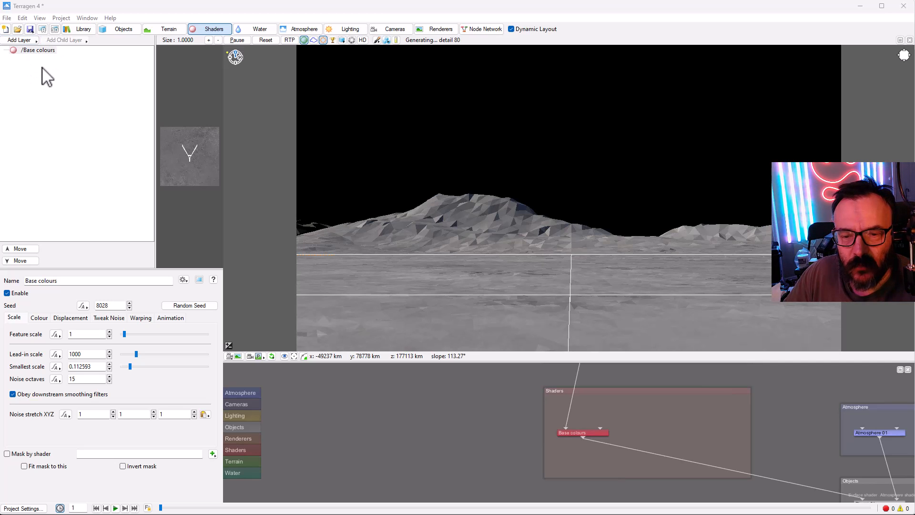
pyautogui.moveTo(99, 159)
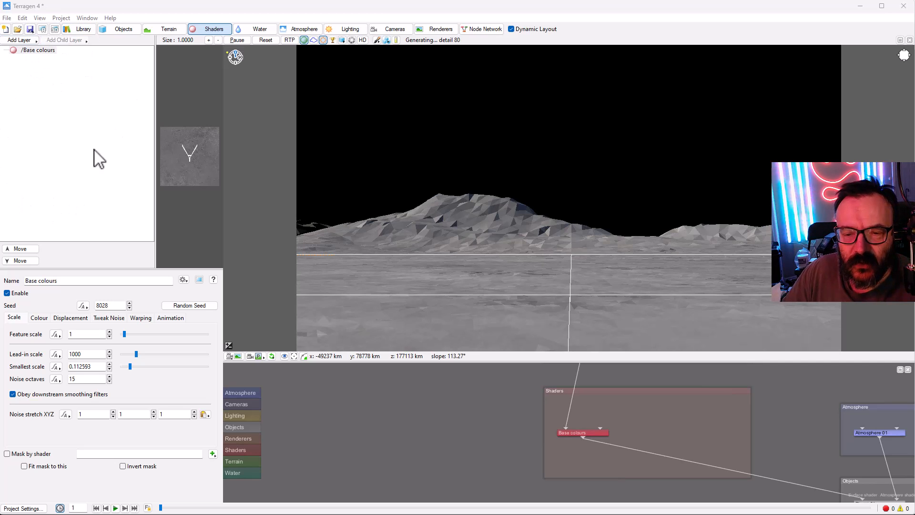
pyautogui.moveTo(81, 145)
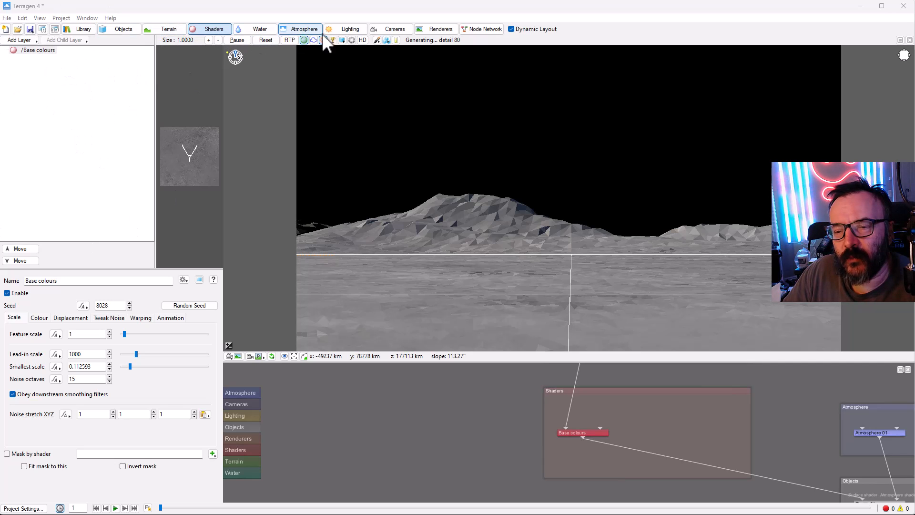
pyautogui.click(169, 29)
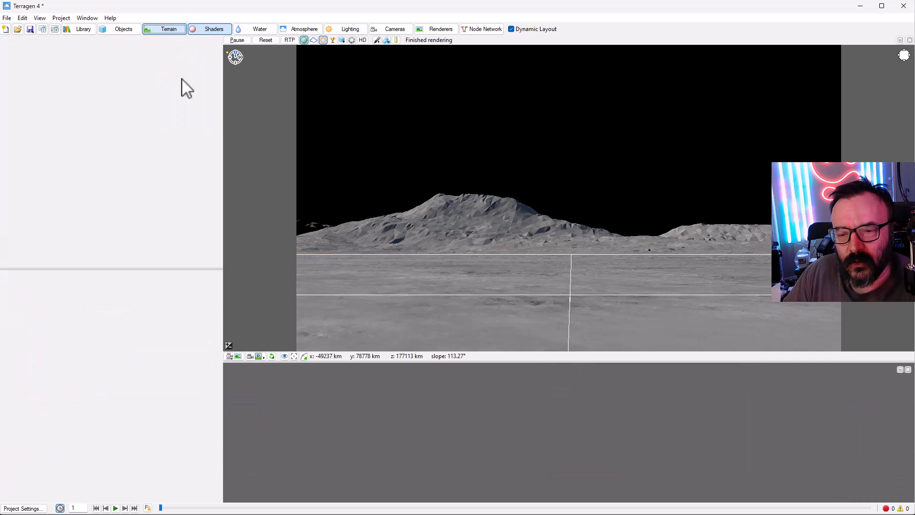
pyautogui.click(169, 28)
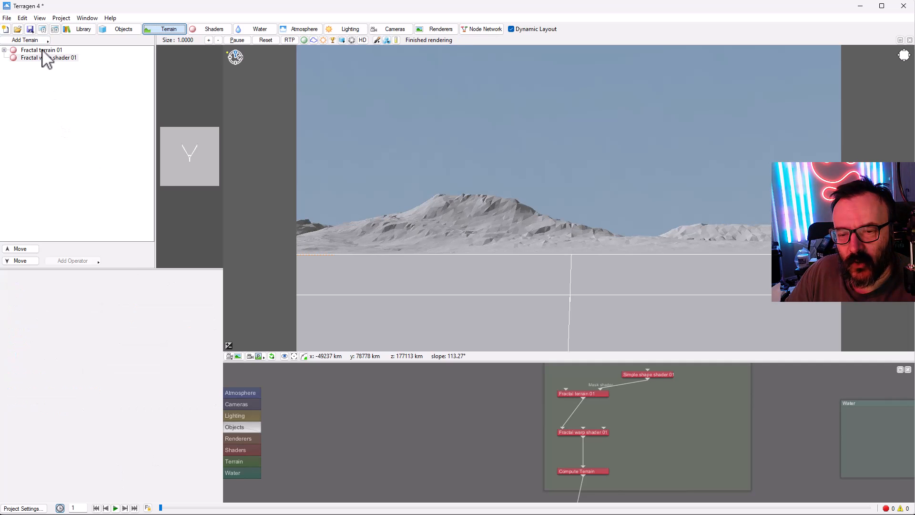
# Inspect Fractal warp shader 01, then return to Fractal terrain 01's settings.
pyautogui.click(41, 50)
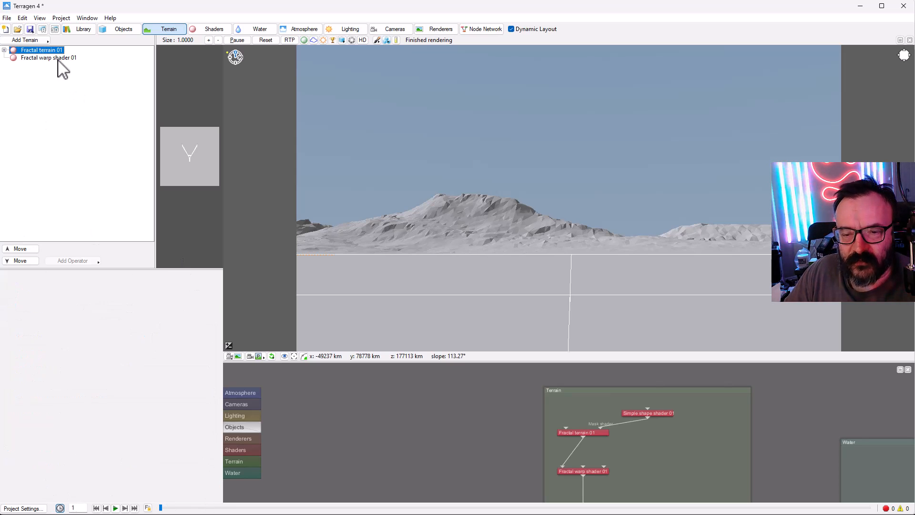
pyautogui.click(48, 57)
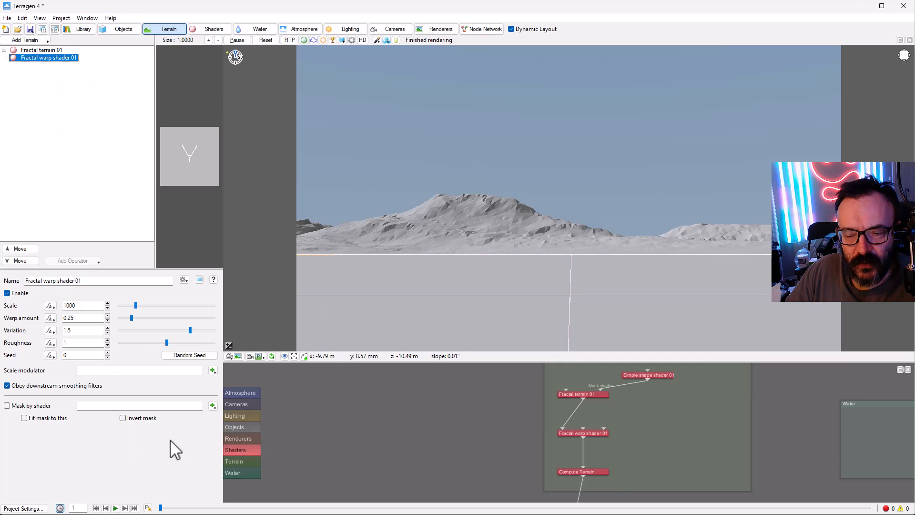
pyautogui.moveTo(836, 113)
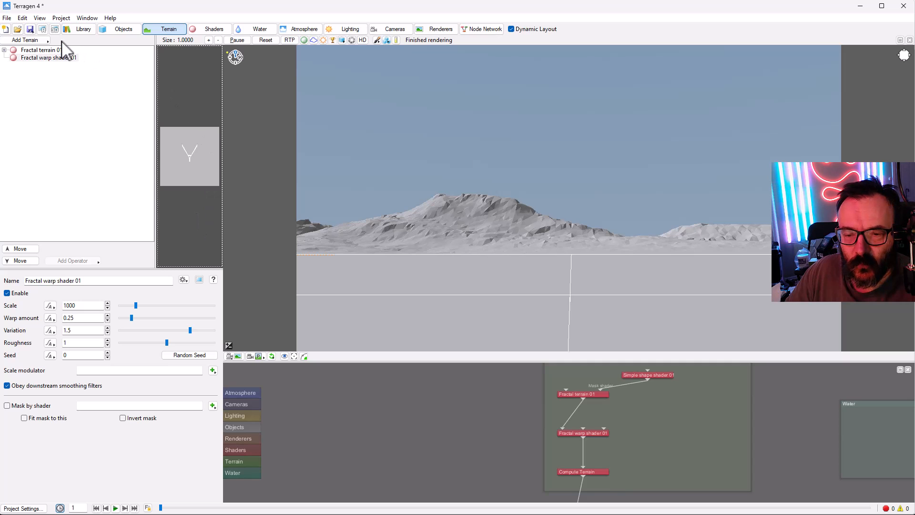
pyautogui.click(40, 50)
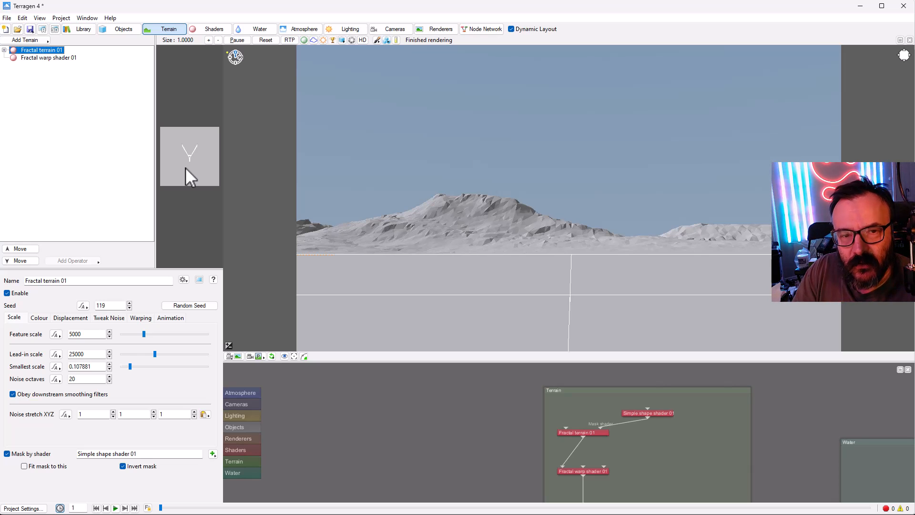
pyautogui.moveTo(291, 378)
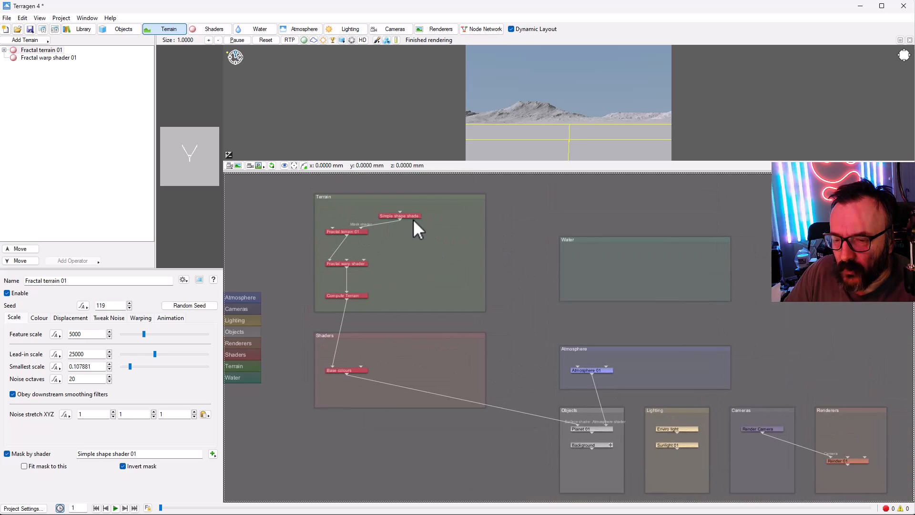
pyautogui.moveTo(472, 362)
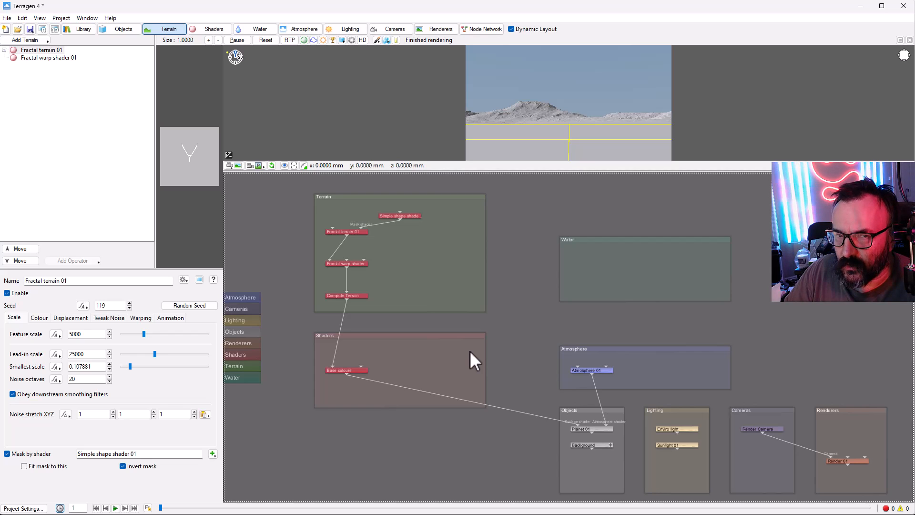
pyautogui.moveTo(483, 344)
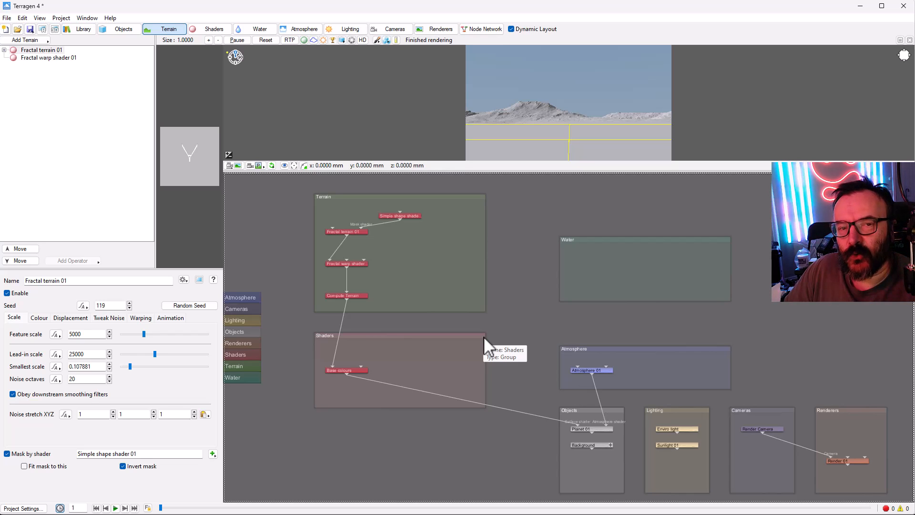
pyautogui.moveTo(485, 308)
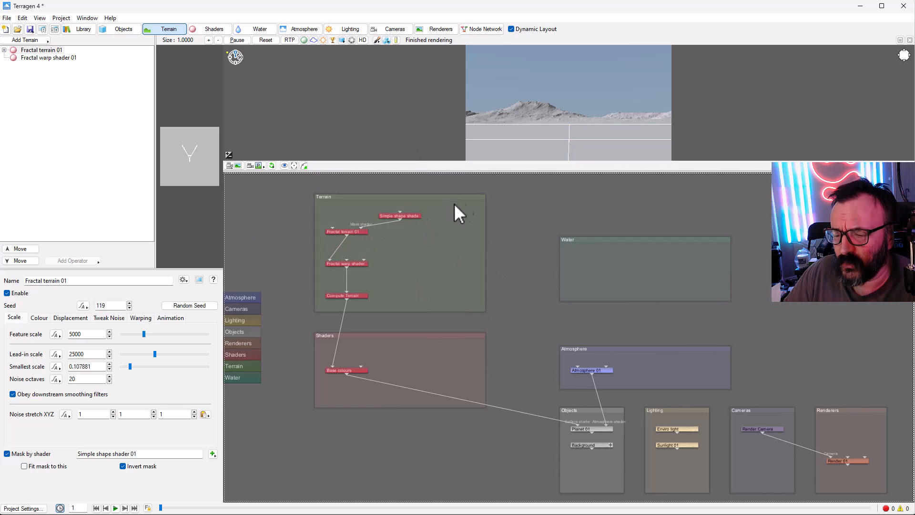
pyautogui.moveTo(406, 232)
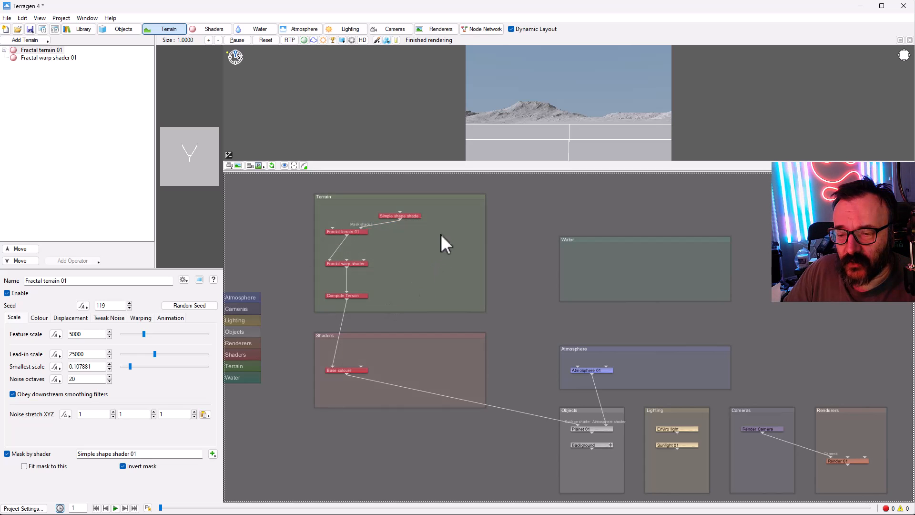
pyautogui.moveTo(372, 215)
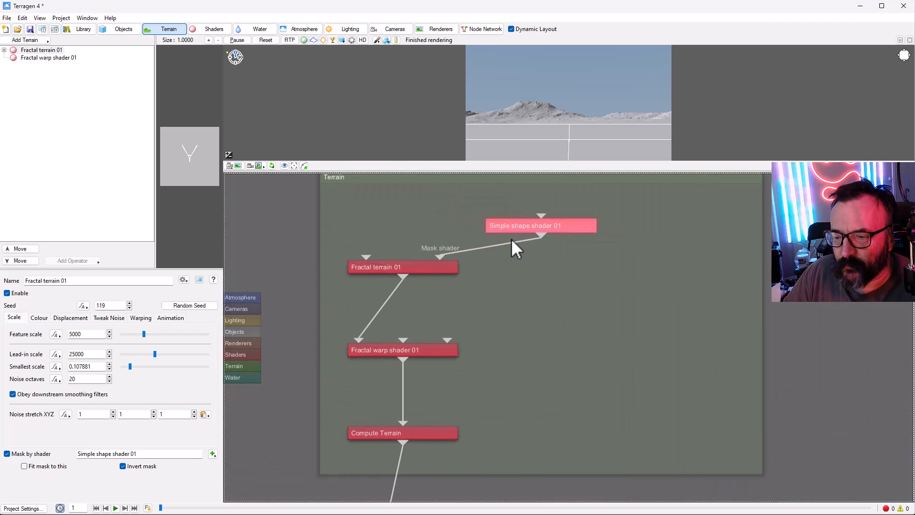
pyautogui.moveTo(374, 292)
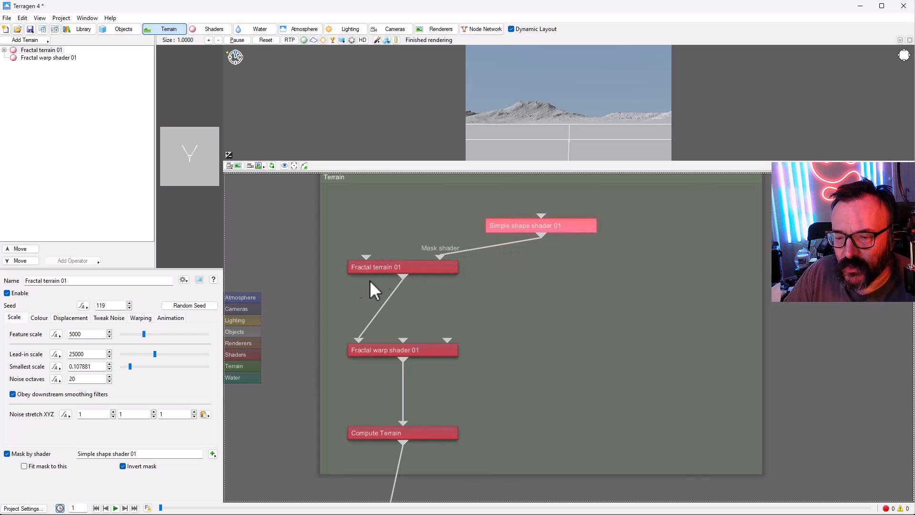
pyautogui.moveTo(414, 275)
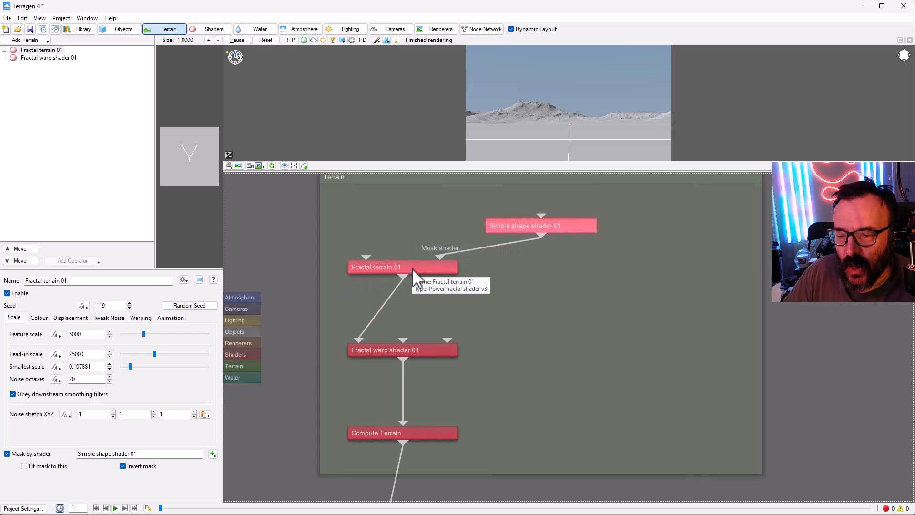
pyautogui.moveTo(538, 227)
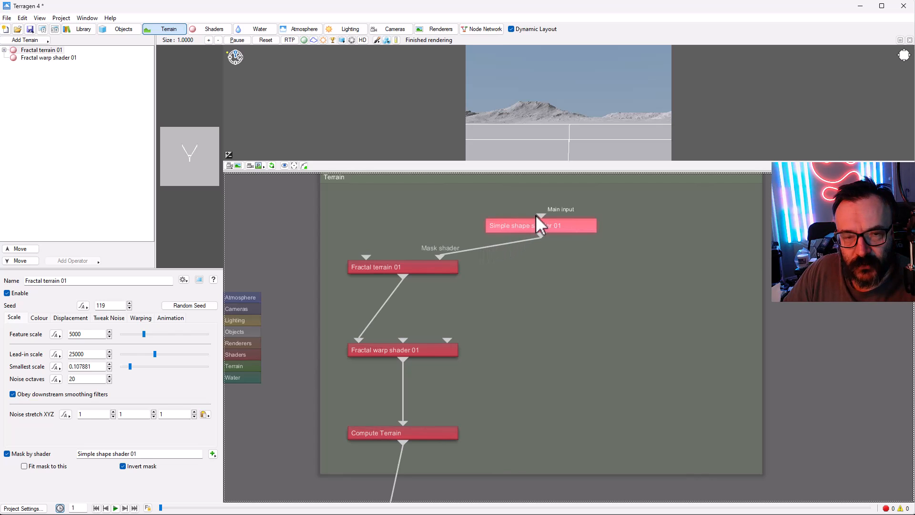
pyautogui.moveTo(559, 230)
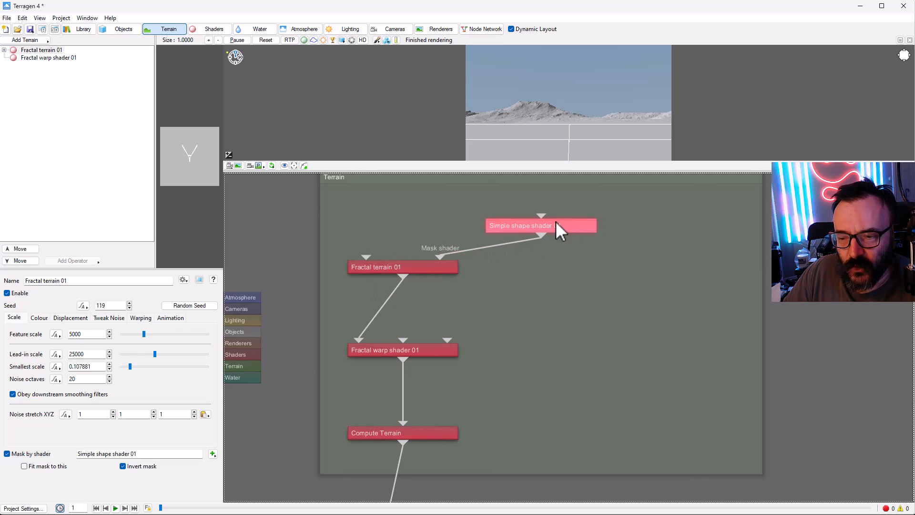
pyautogui.moveTo(400, 343)
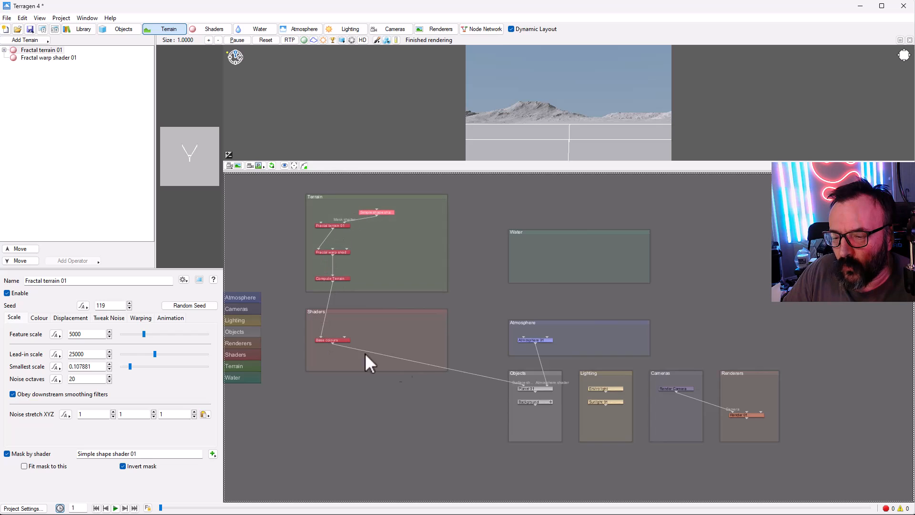
pyautogui.moveTo(712, 315)
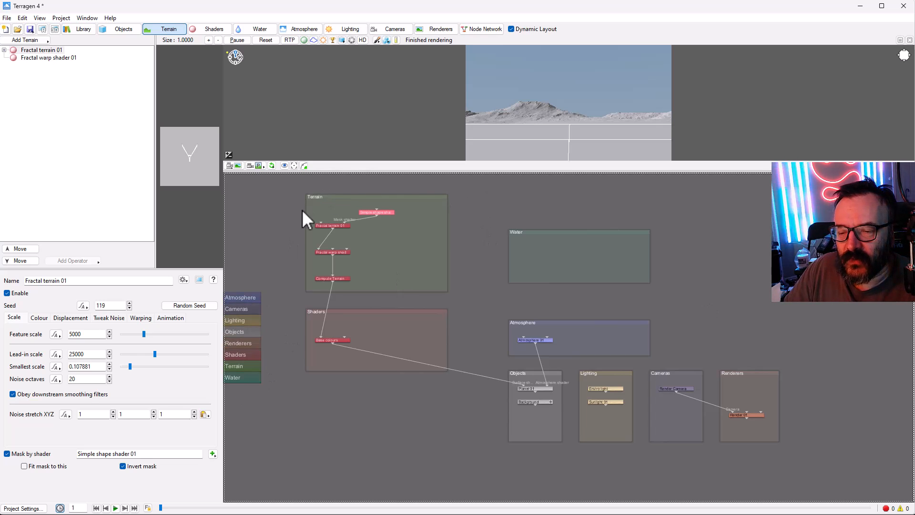
pyautogui.moveTo(382, 201)
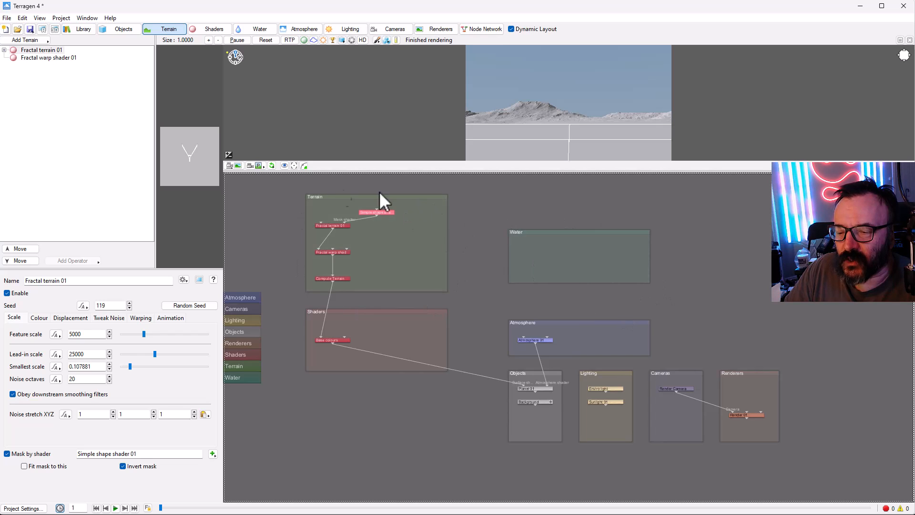
pyautogui.moveTo(419, 289)
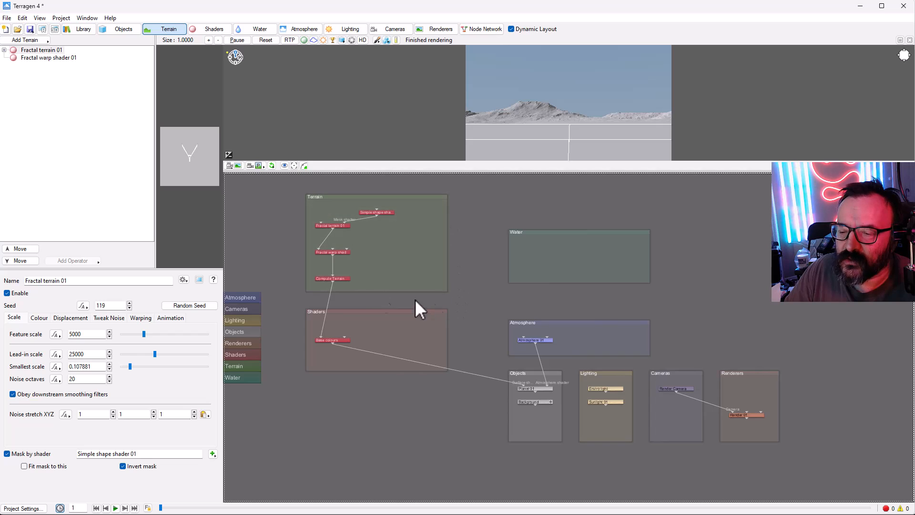
pyautogui.moveTo(414, 286)
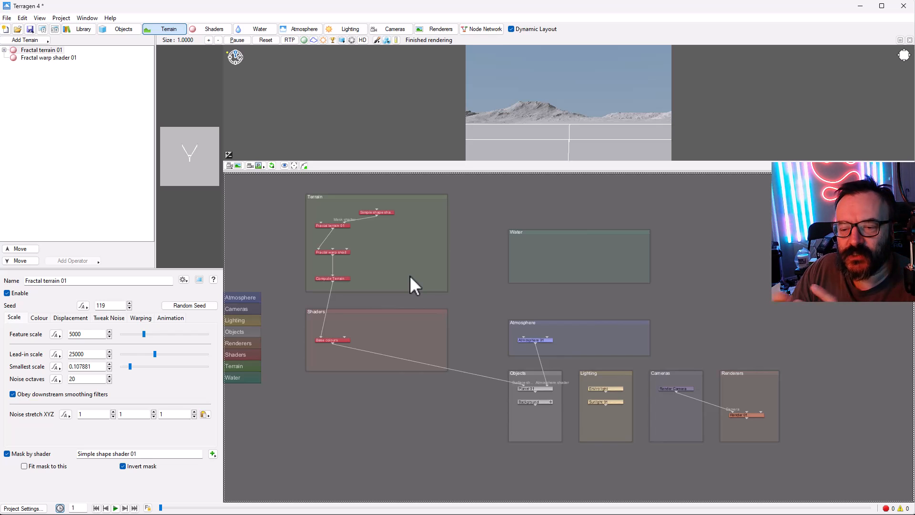
pyautogui.moveTo(310, 371)
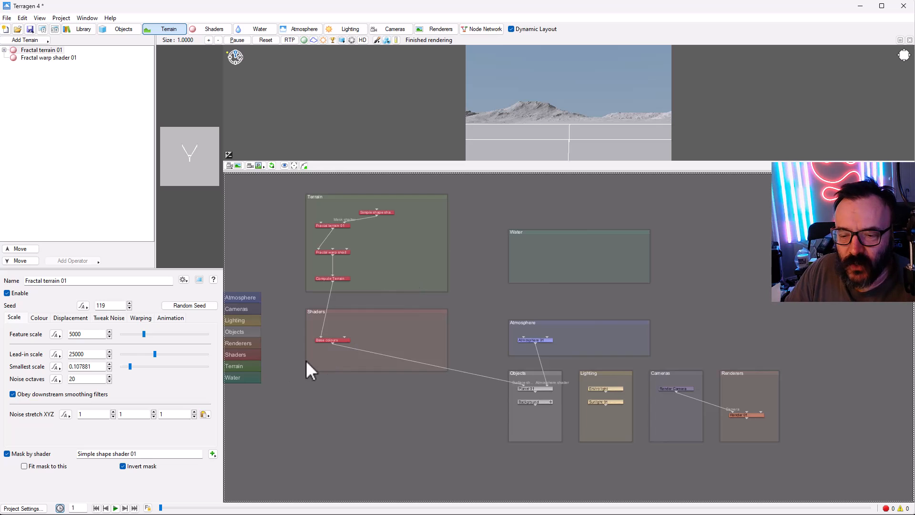
# Jump the node network view back to the Terrain group.
pyautogui.click(234, 366)
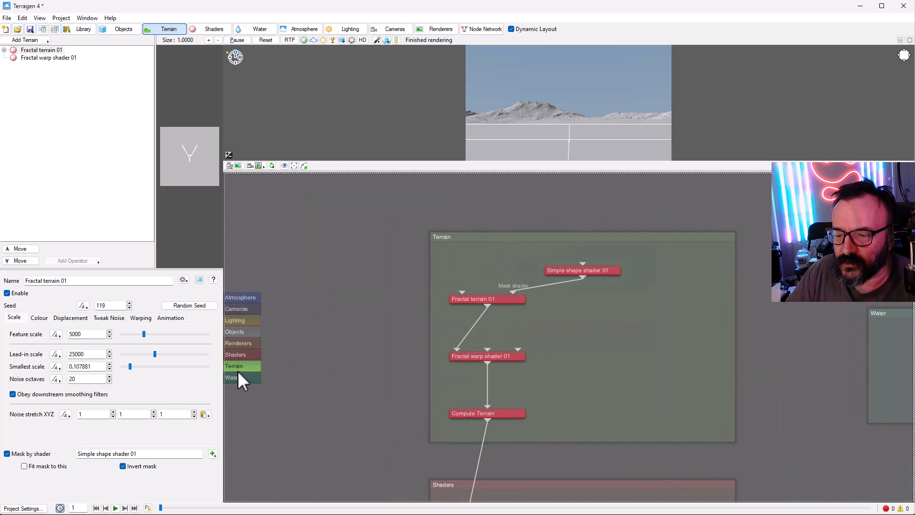
# Move the node network view to the Objects, Lighting and Cameras groups.
pyautogui.click(240, 297)
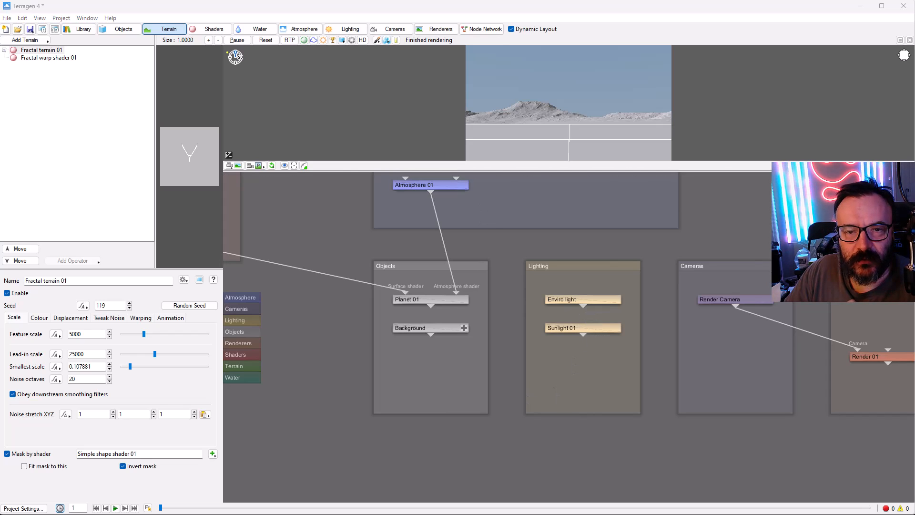
pyautogui.moveTo(149, 409)
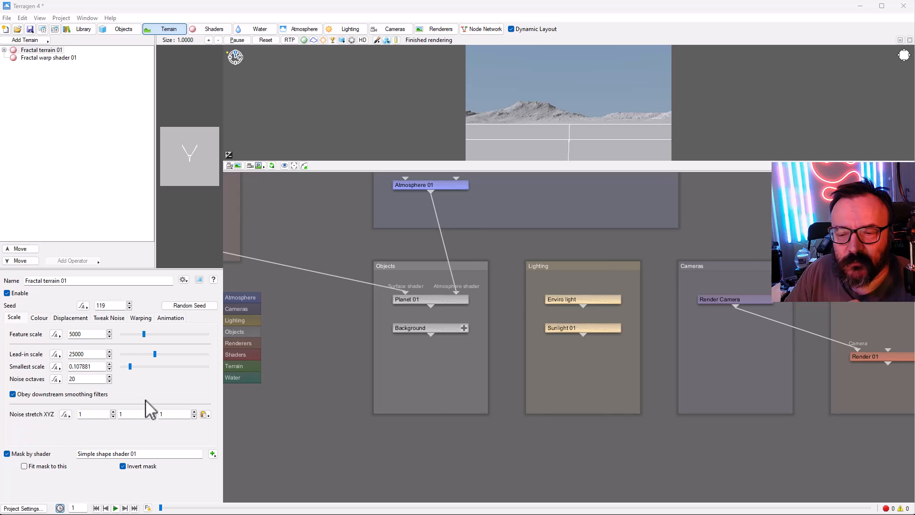
pyautogui.moveTo(653, 307)
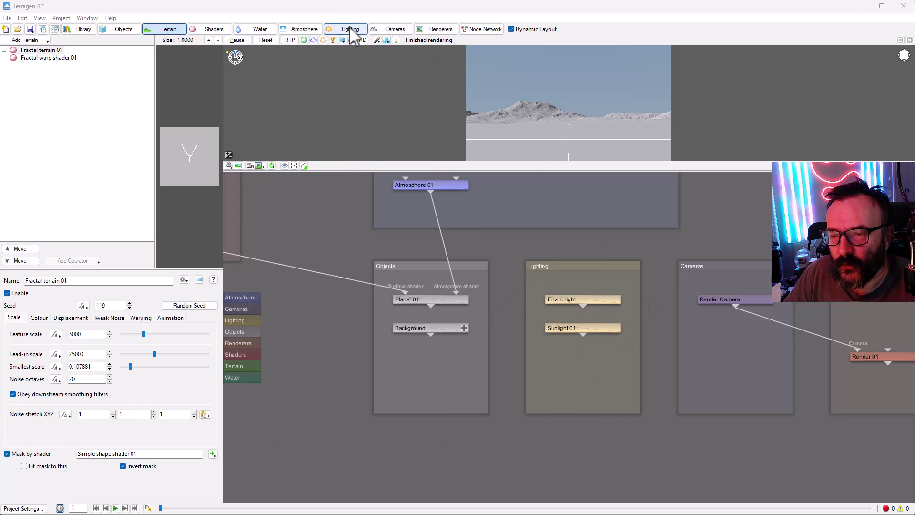
# Select Enviro light under Lighting and open its settings in a floating window.
pyautogui.click(350, 29)
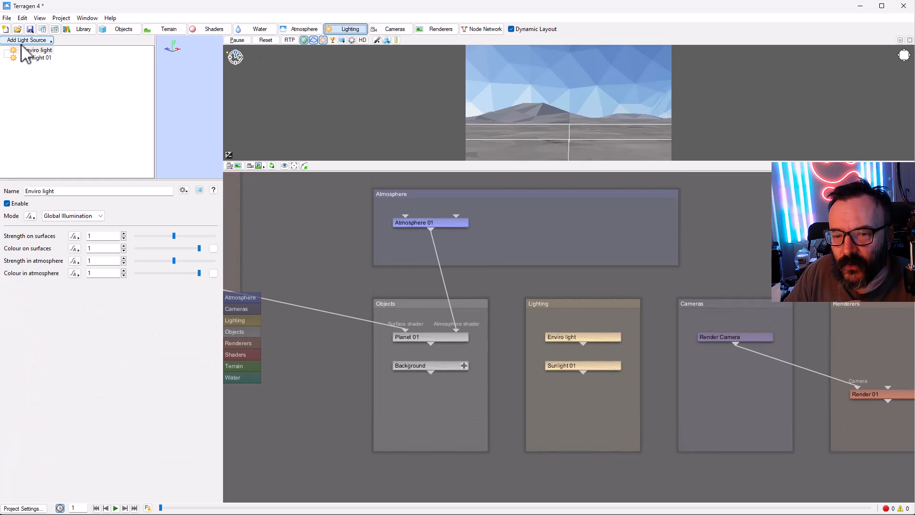
pyautogui.click(38, 50)
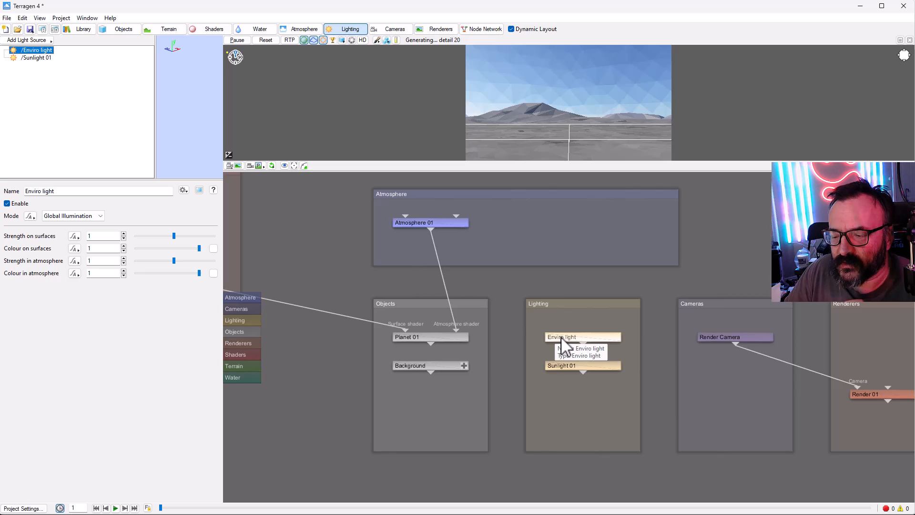
pyautogui.rightClick(582, 337)
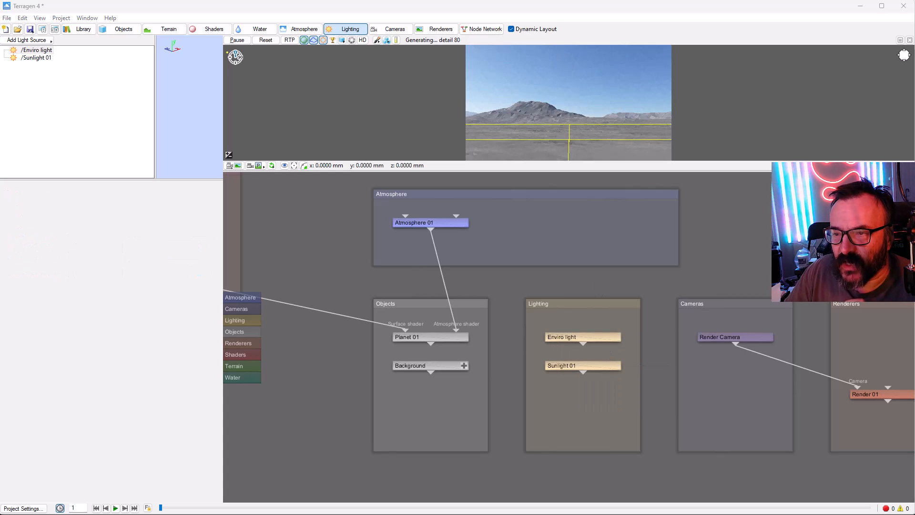
pyautogui.doubleClick(582, 337)
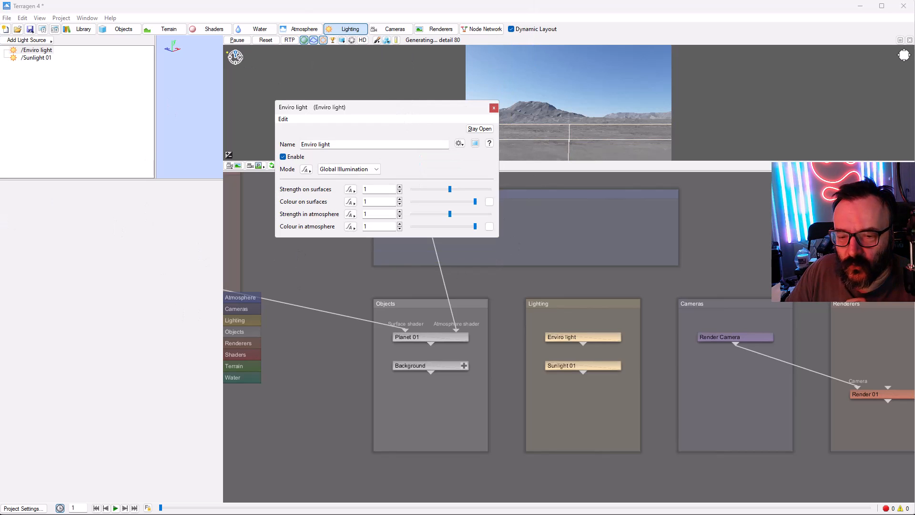
pyautogui.moveTo(92, 200)
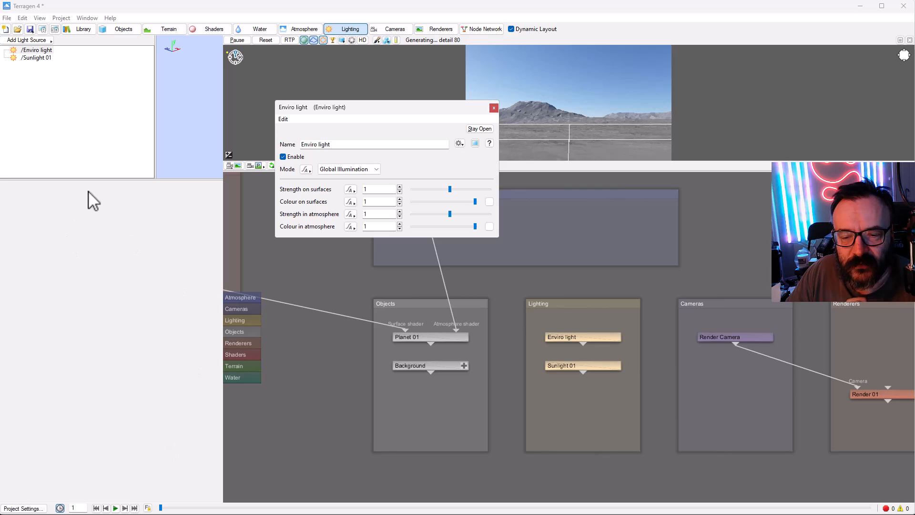
pyautogui.moveTo(153, 65)
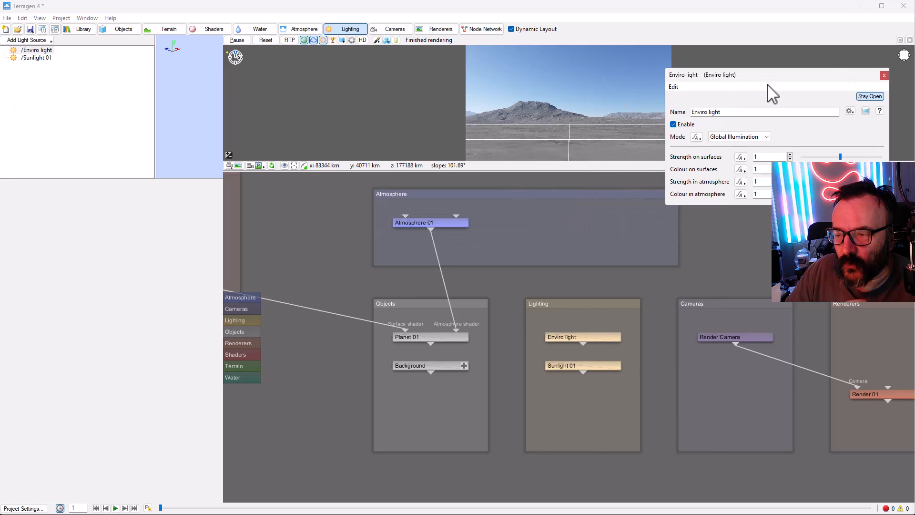
pyautogui.moveTo(460, 138)
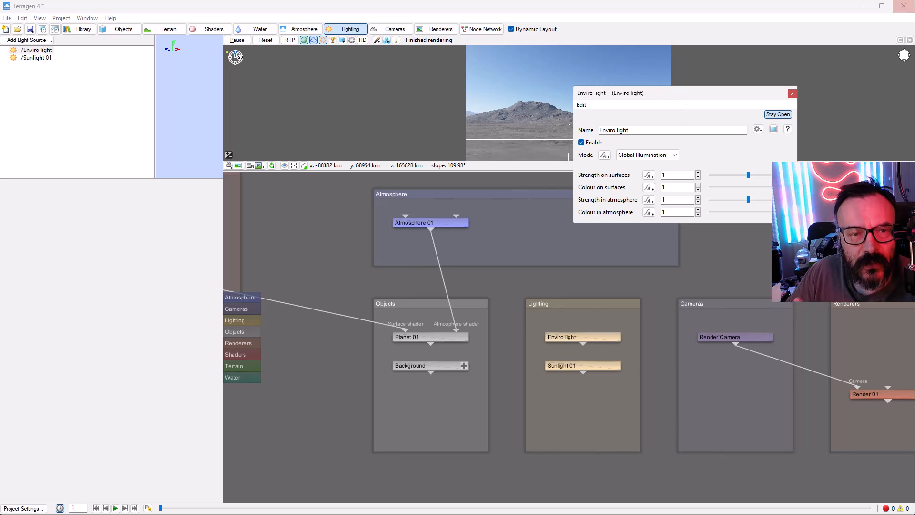
pyautogui.moveTo(236, 201)
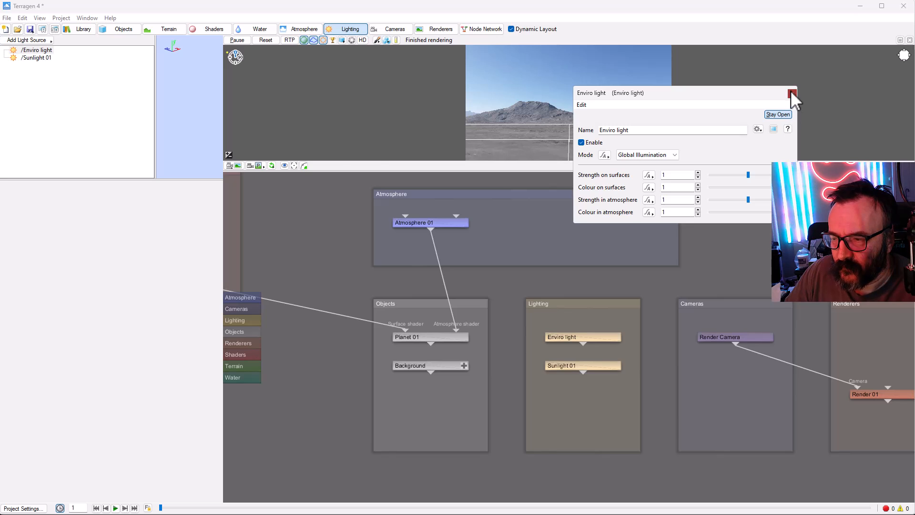
pyautogui.click(792, 93)
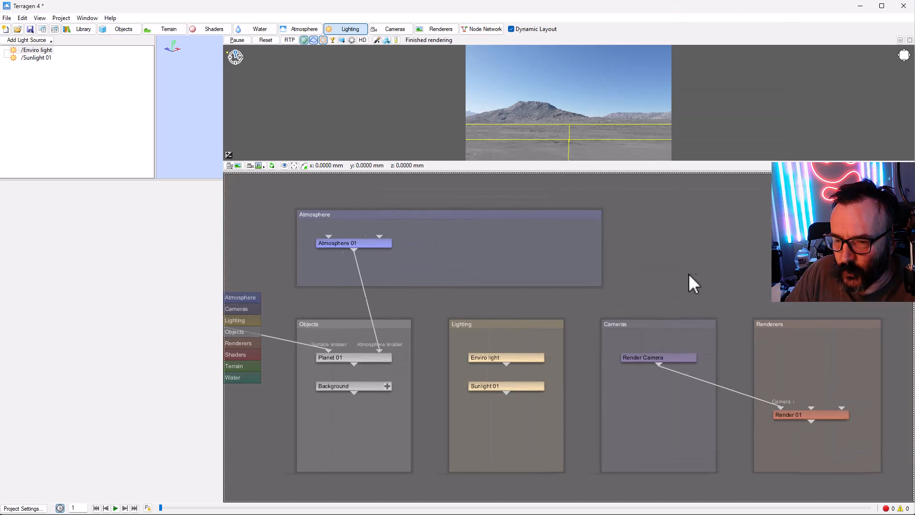
# Select Enviro light in the Lighting list to display its settings.
pyautogui.click(37, 50)
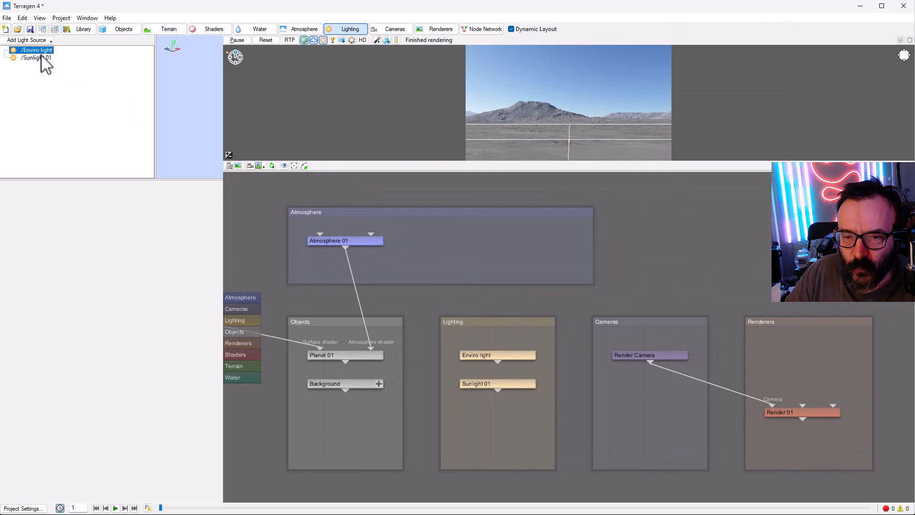
pyautogui.click(35, 50)
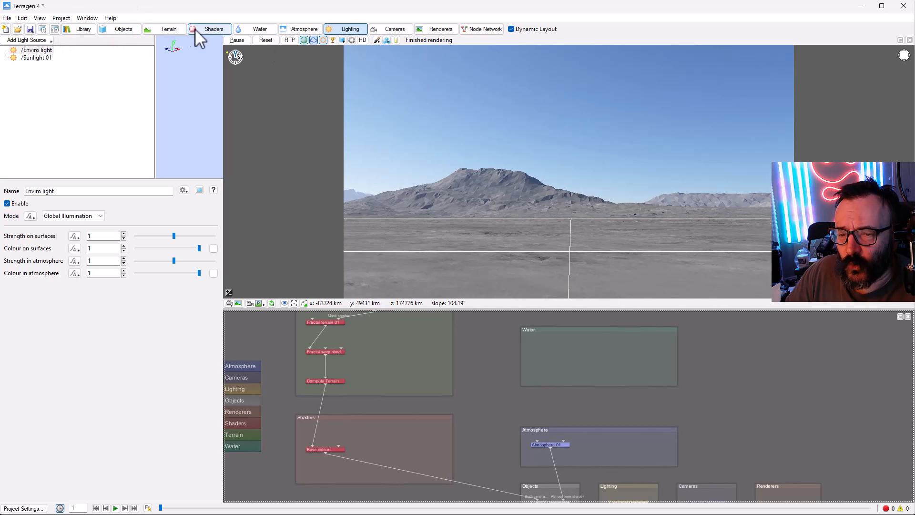
pyautogui.moveTo(378, 39)
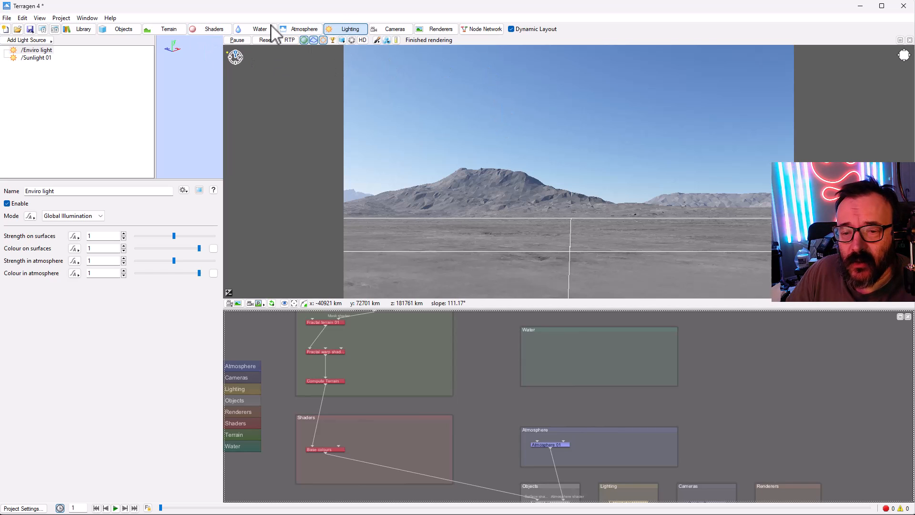
pyautogui.moveTo(379, 161)
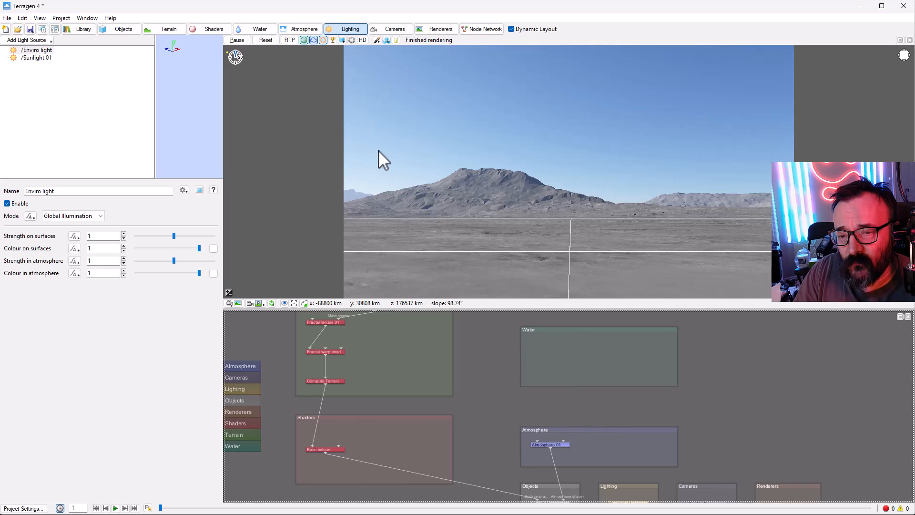
pyautogui.moveTo(388, 81)
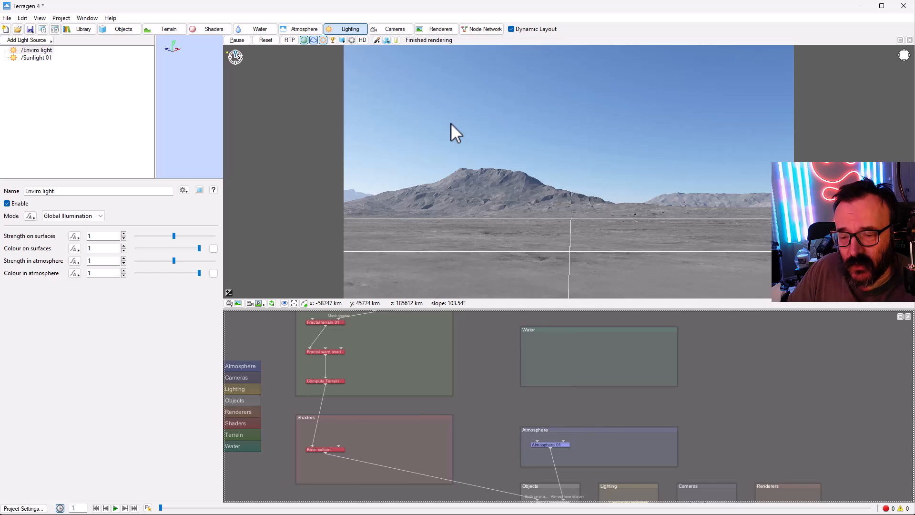
pyautogui.moveTo(662, 169)
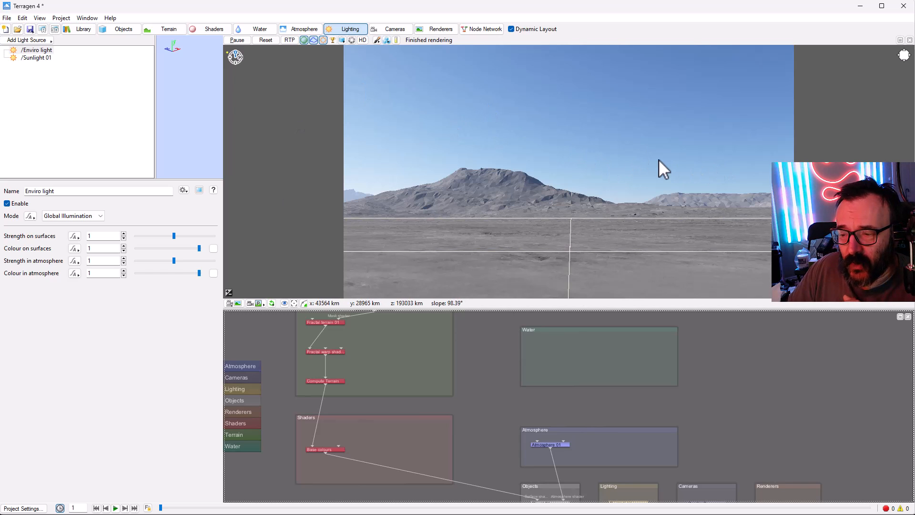
pyautogui.moveTo(447, 178)
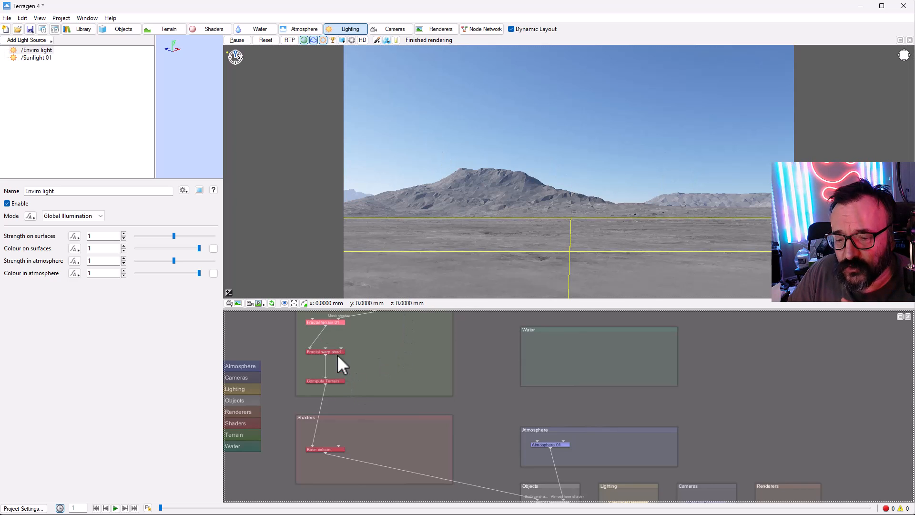
pyautogui.moveTo(533, 162)
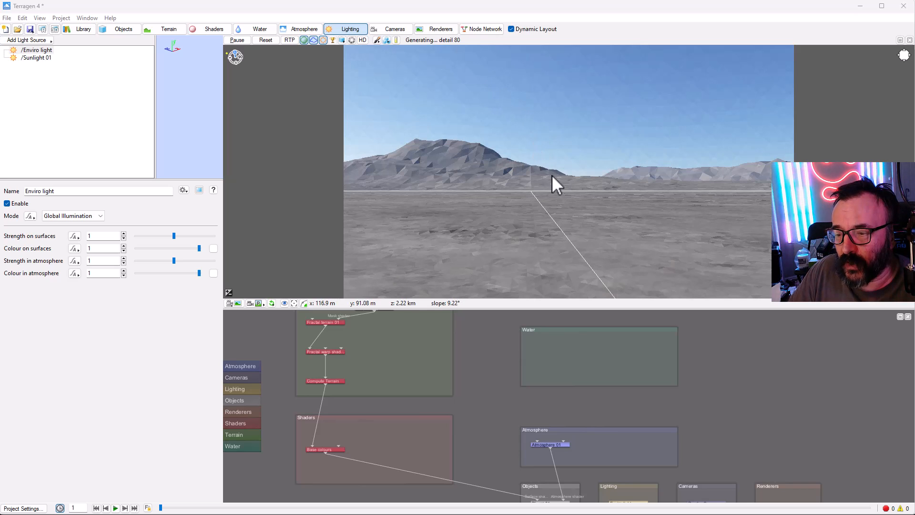
pyautogui.moveTo(548, 156)
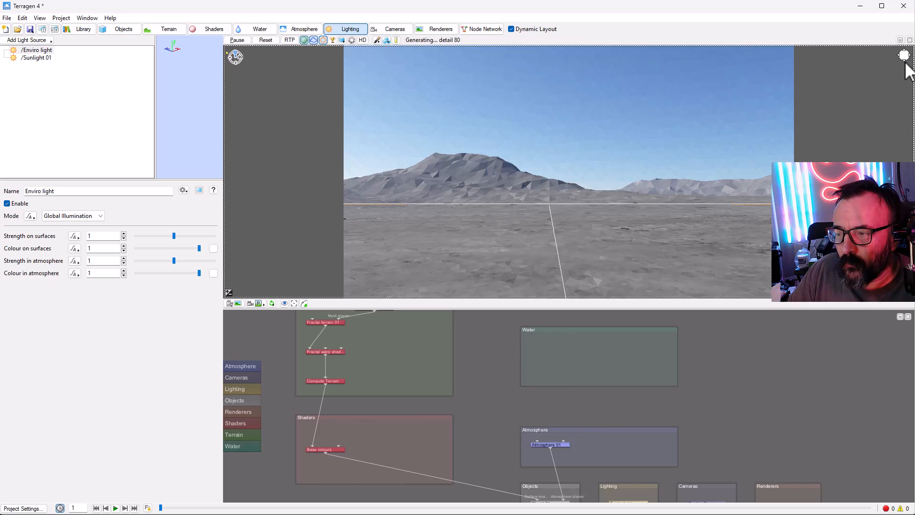
pyautogui.moveTo(790, 135)
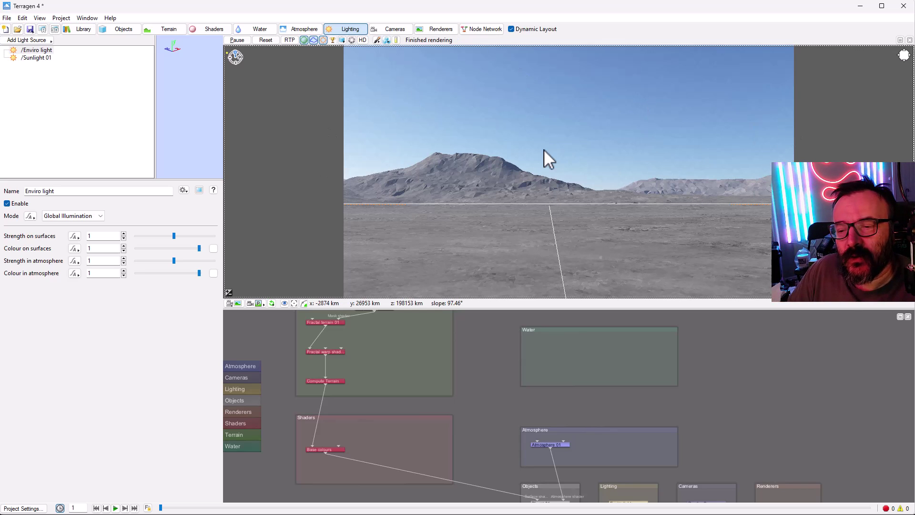
pyautogui.moveTo(461, 175)
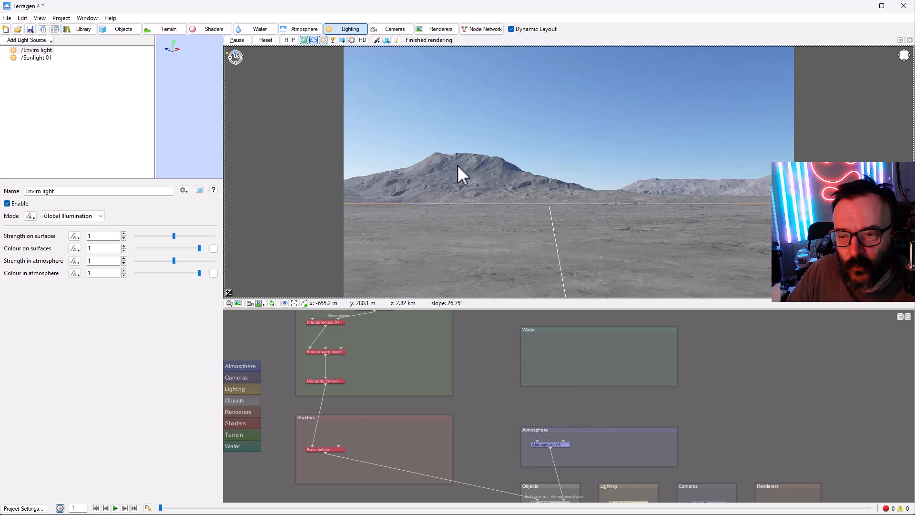
pyautogui.moveTo(247, 152)
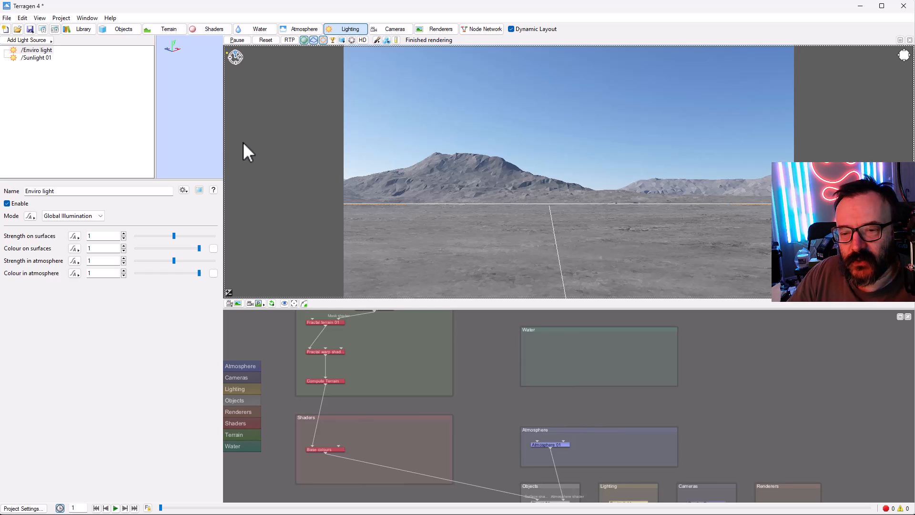
pyautogui.moveTo(62, 18)
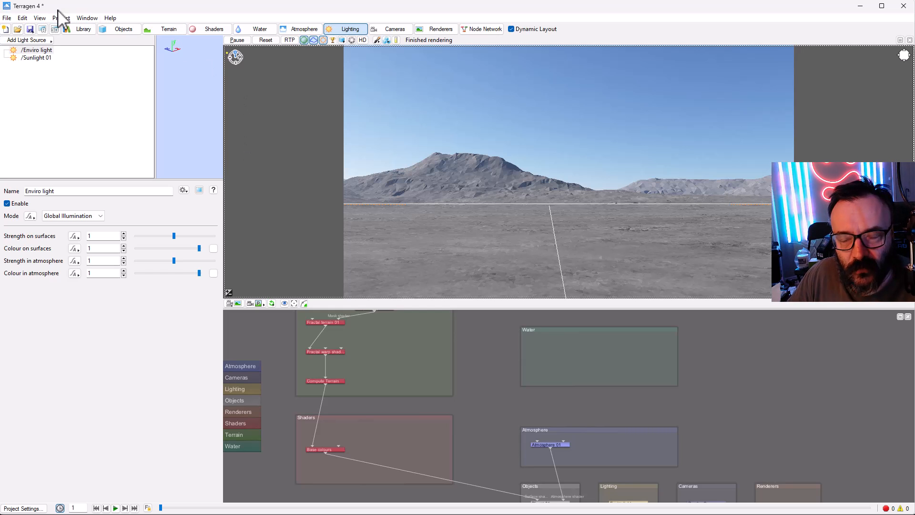